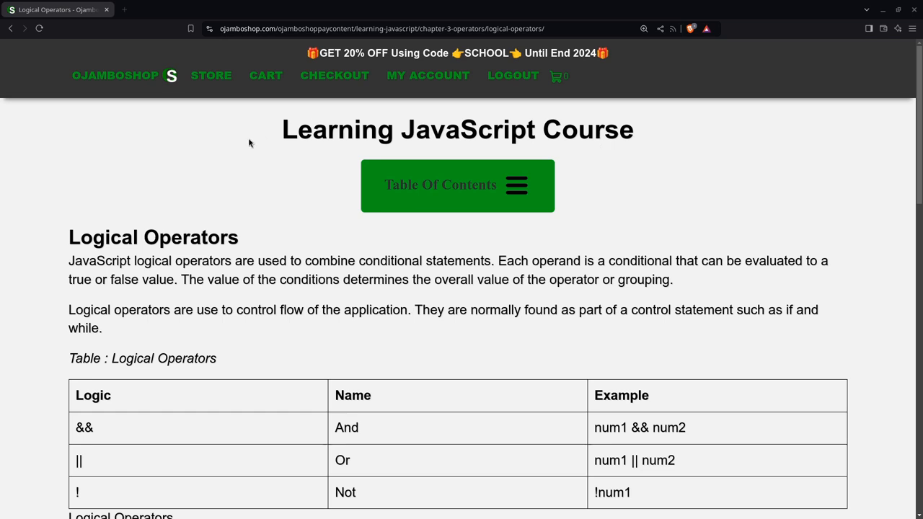
mouse_move(217, 265)
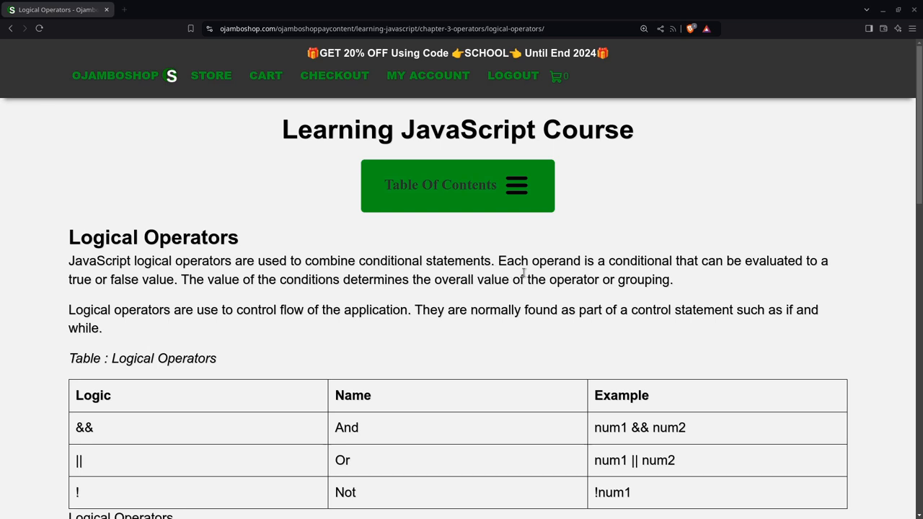
mouse_move(456, 306)
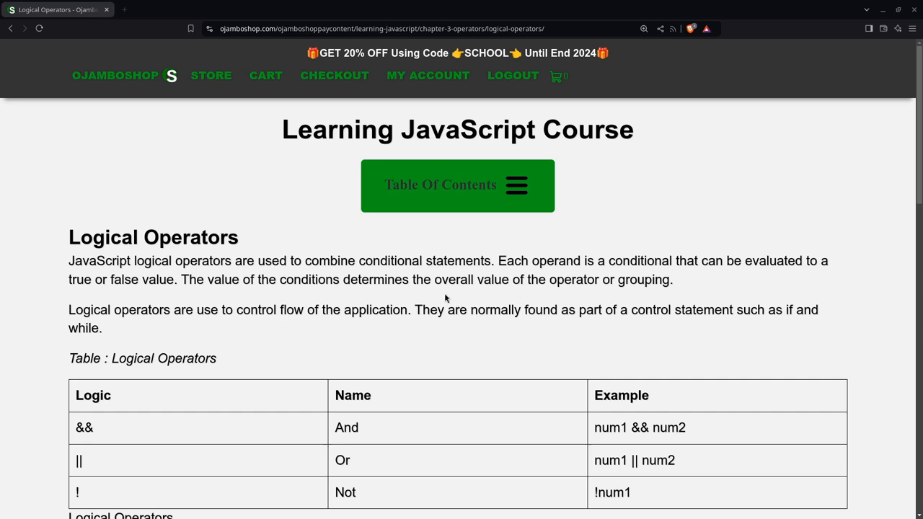
Scroll past the operators table and AND/OR sample code to the empty Code IDE Input.
scroll(down, 3)
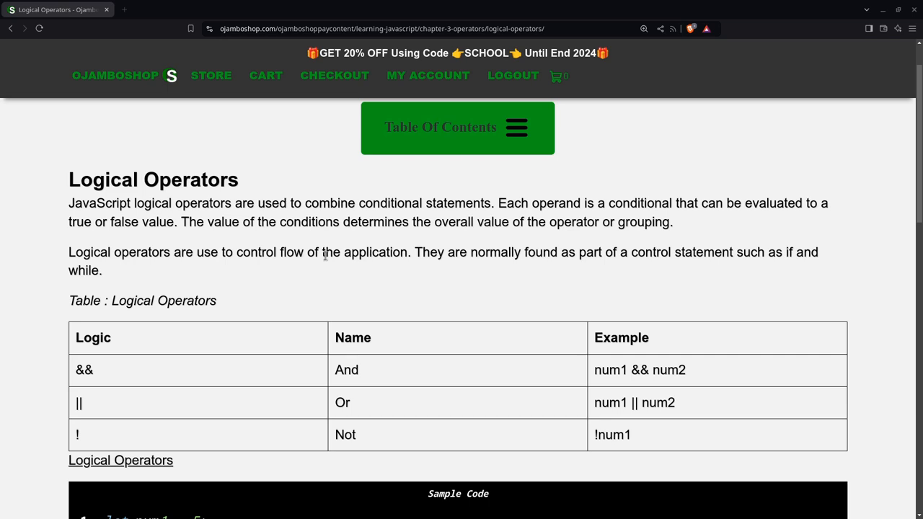
mouse_move(267, 256)
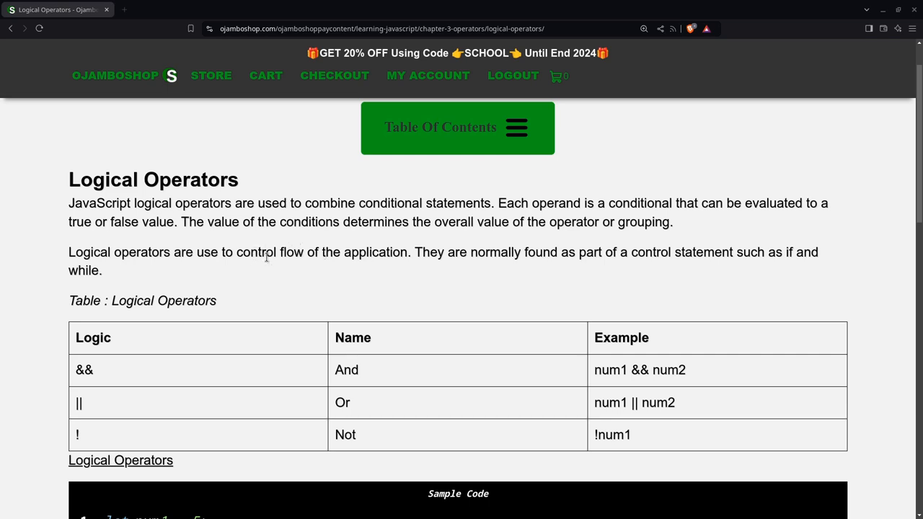
scroll(down, 3)
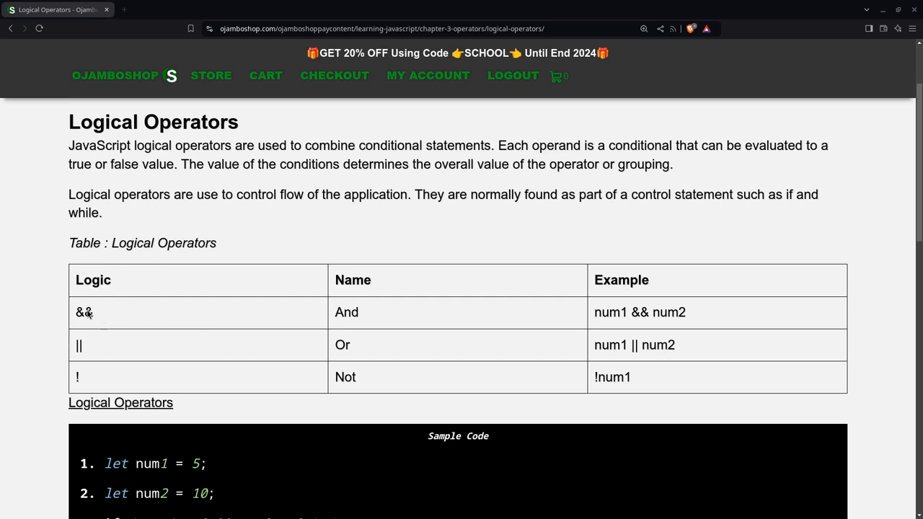
mouse_move(32, 353)
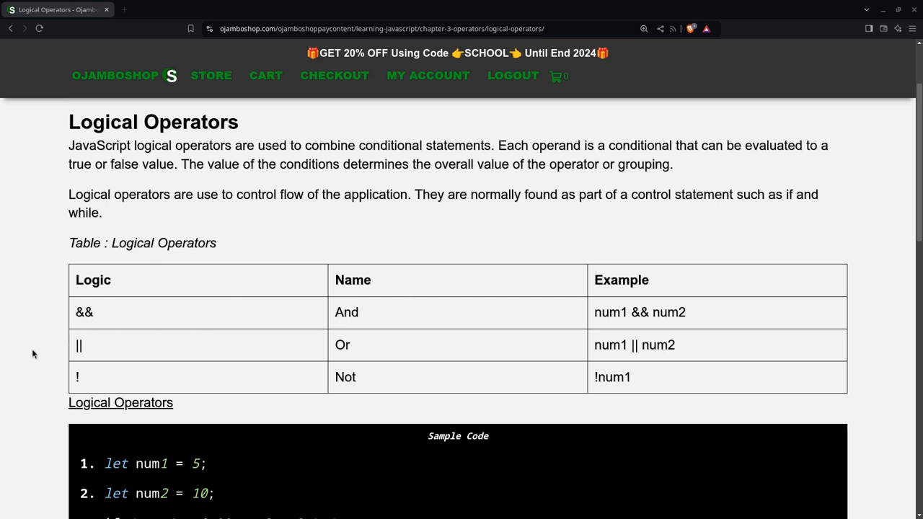
mouse_move(121, 343)
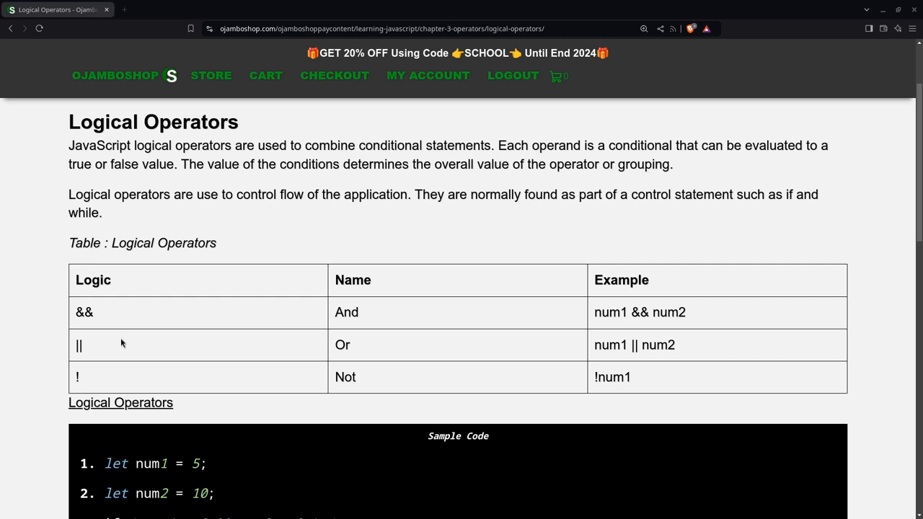
mouse_move(213, 348)
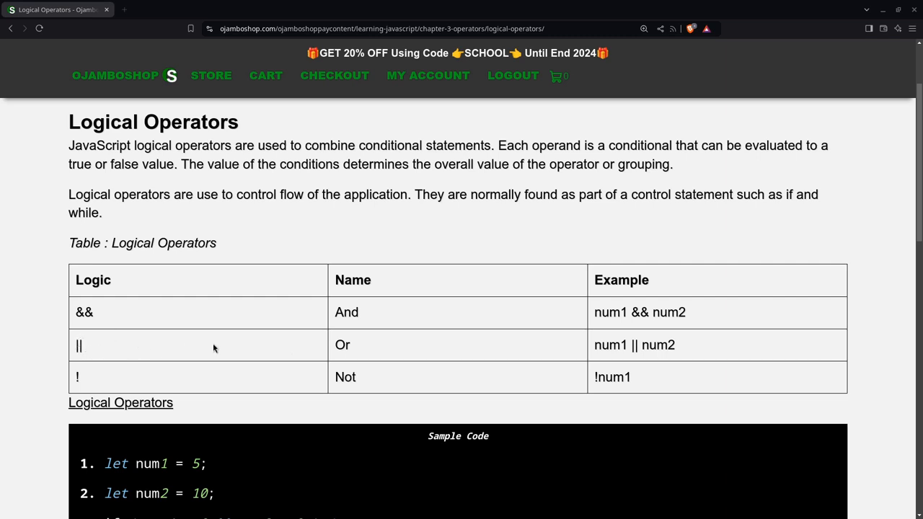
mouse_move(98, 372)
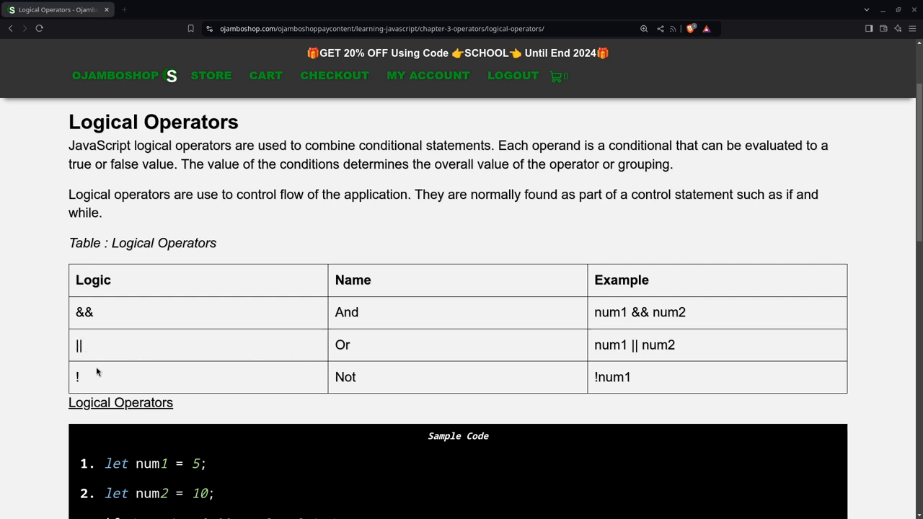
mouse_move(94, 373)
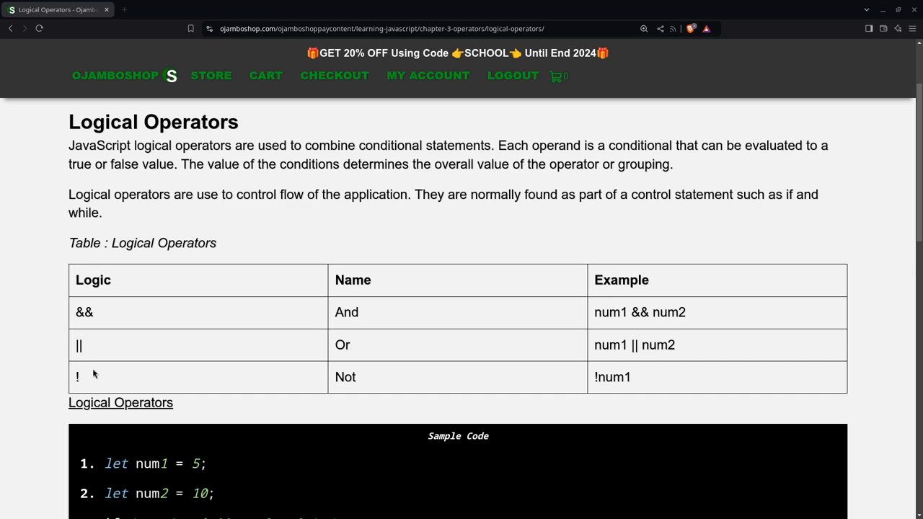
scroll(down, 3)
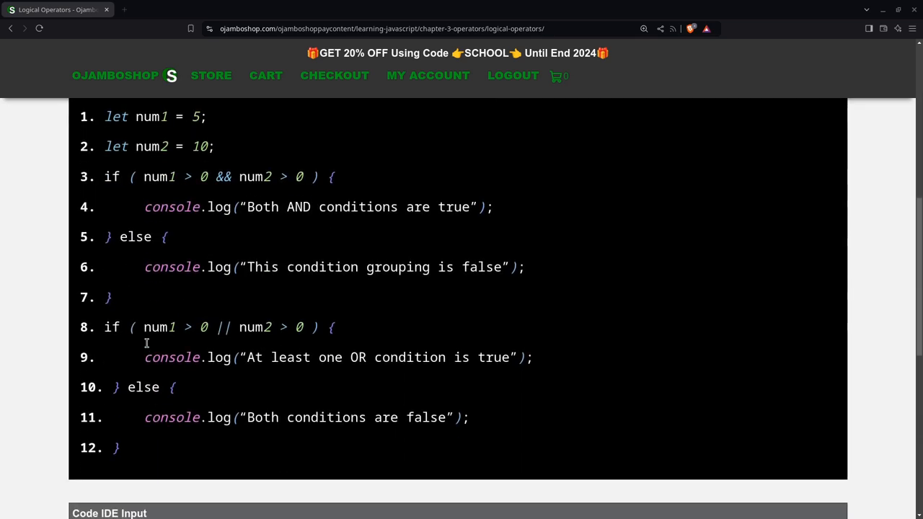
scroll(down, 3)
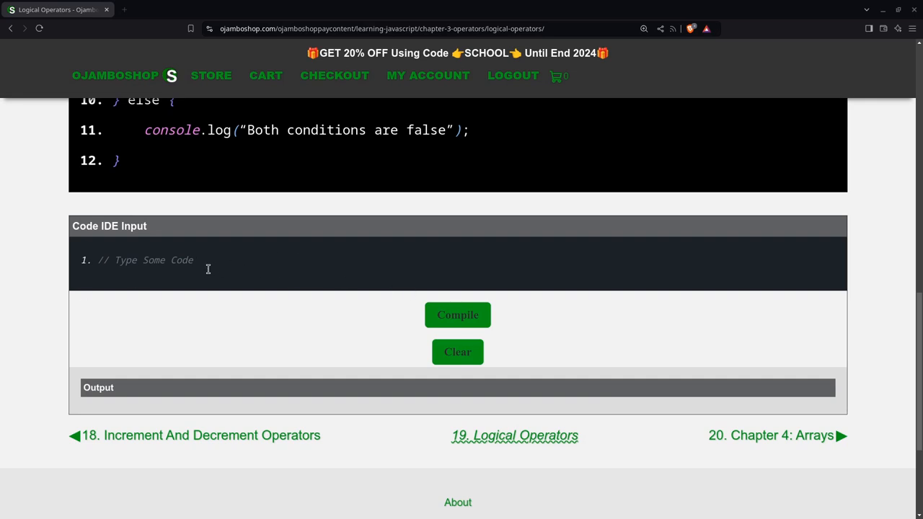
Declare let num1 = 5 and num2 = 10 in the practice editor.
key(Enter)
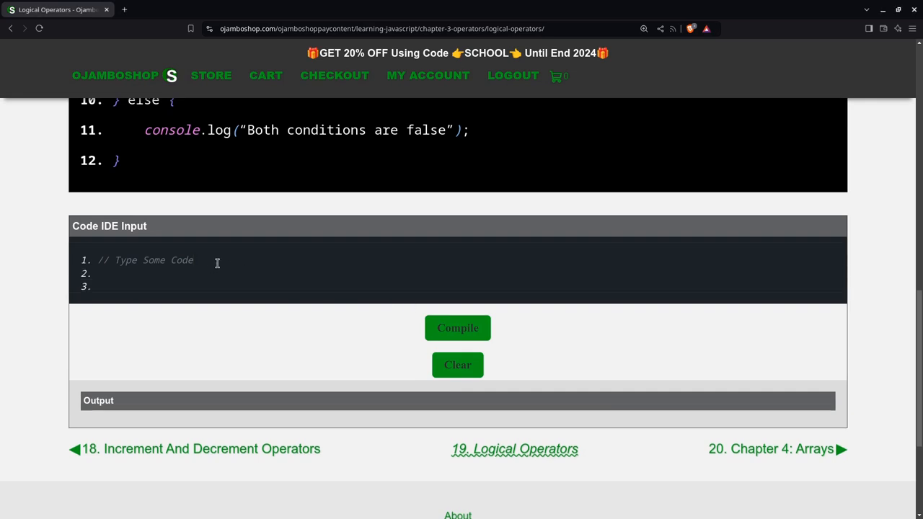
text(let nu)
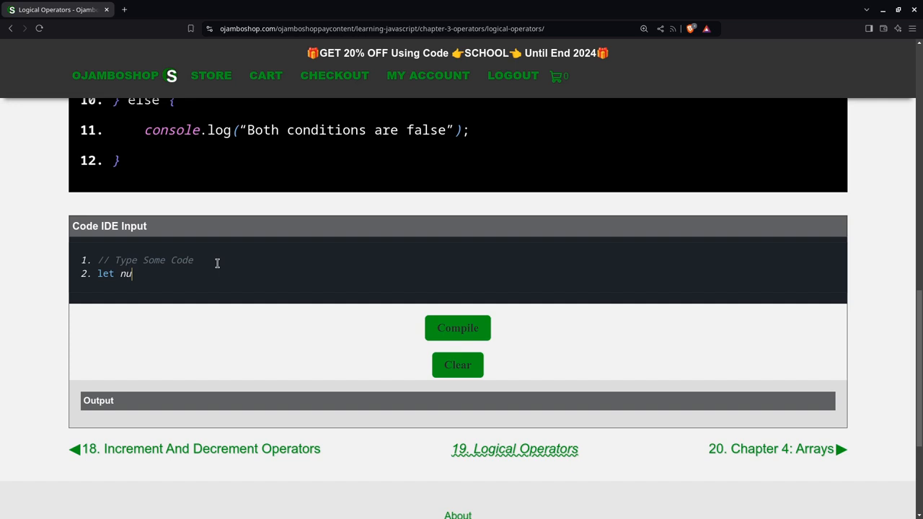
text(m1 =)
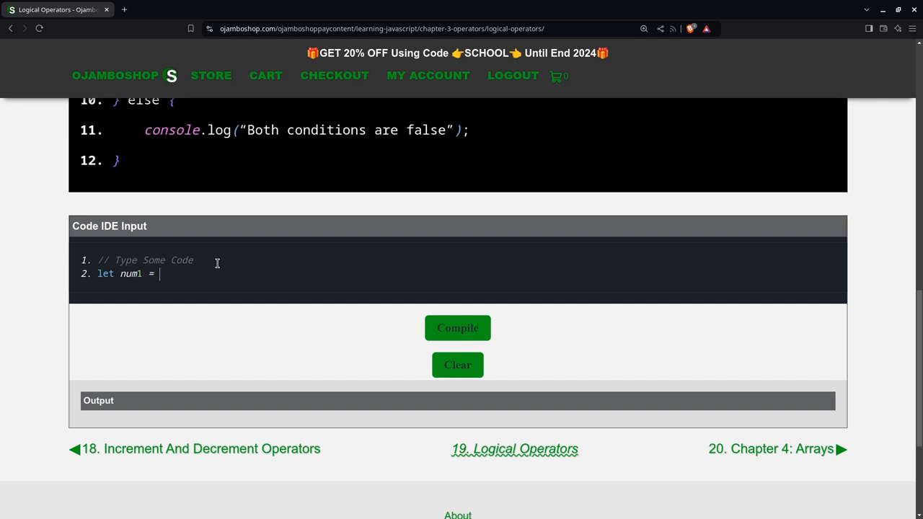
text(5;)
text(let num)
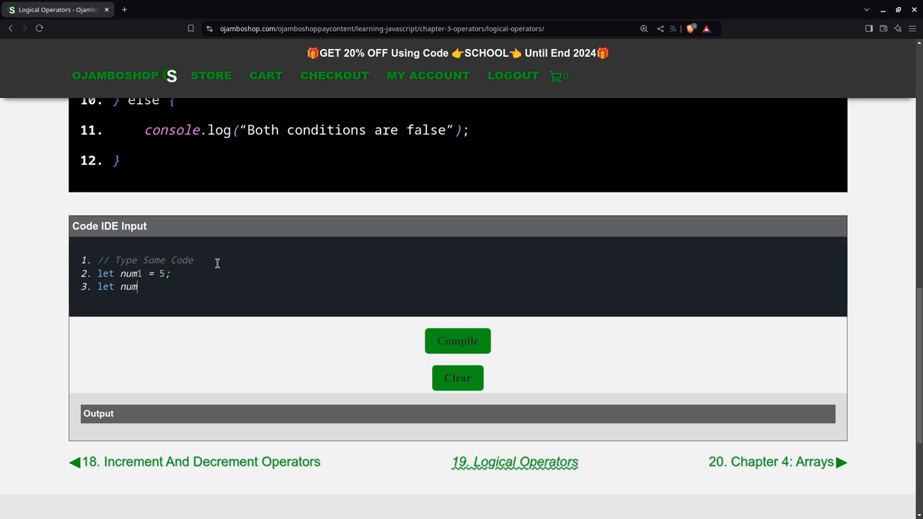
text(2 = 10)
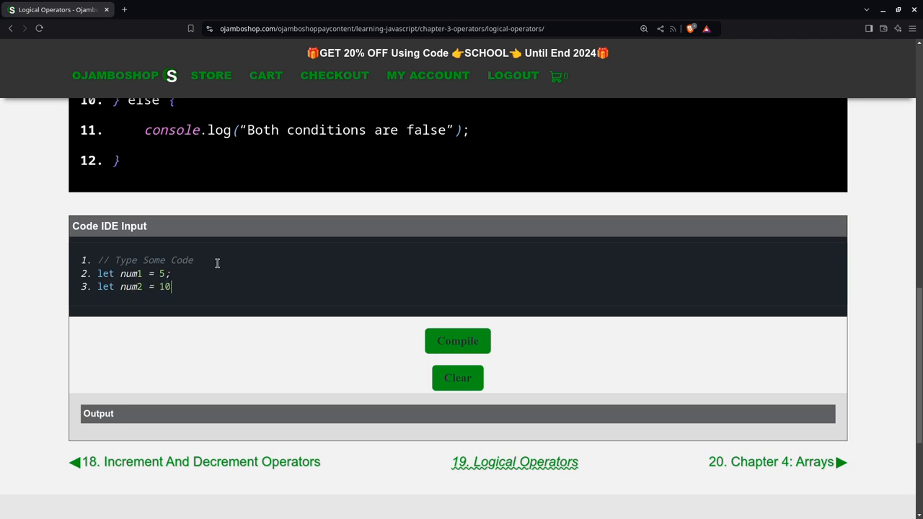
text(;)
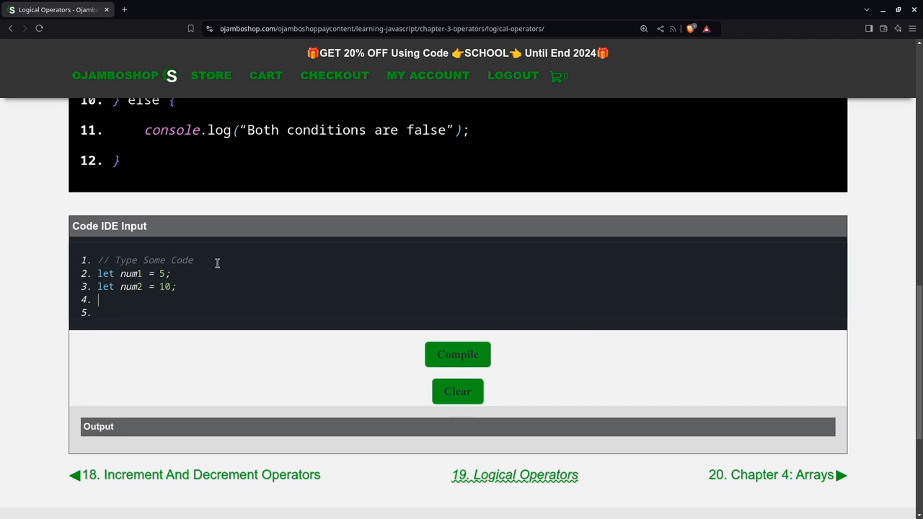
Begin the condition if ( num1 > 0 && num2 > 0 ).
text(if ()
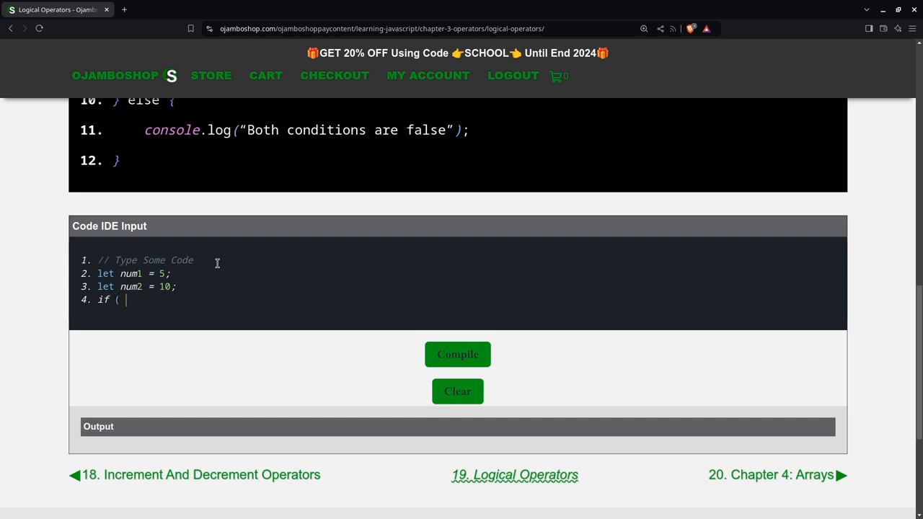
text(num1)
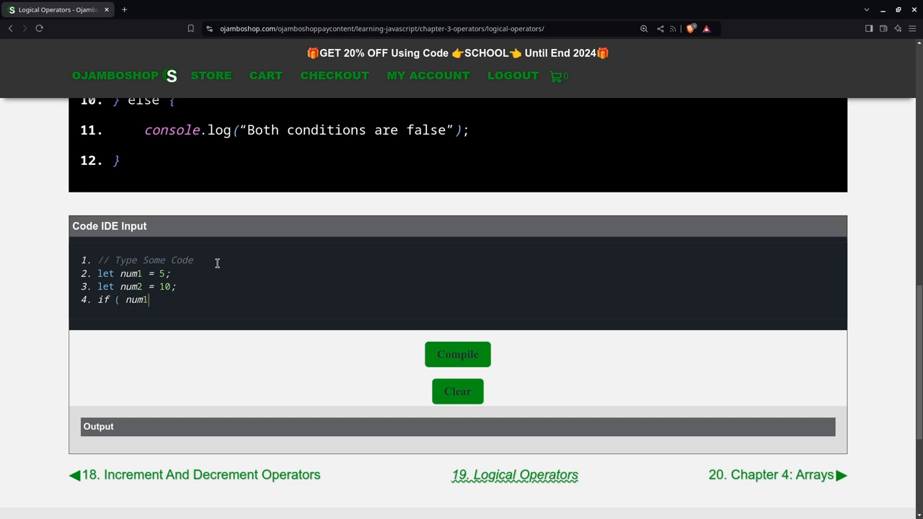
text(>)
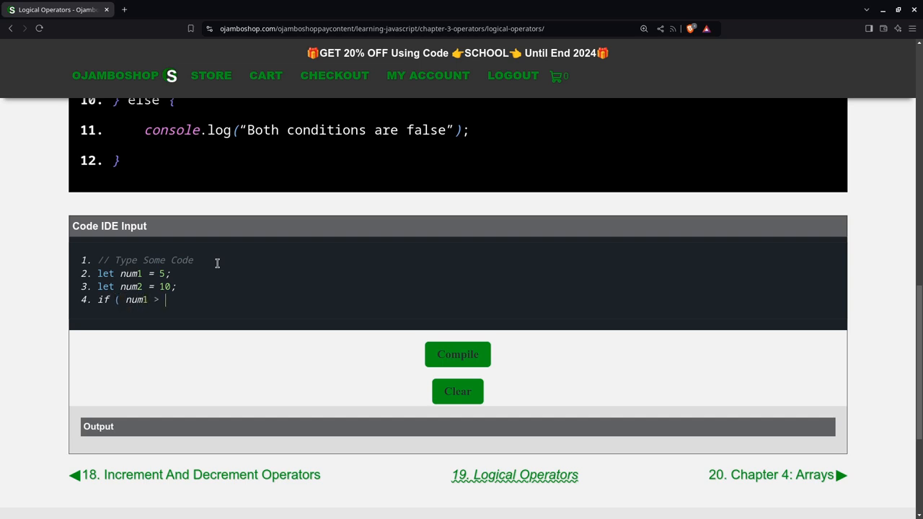
text(0)
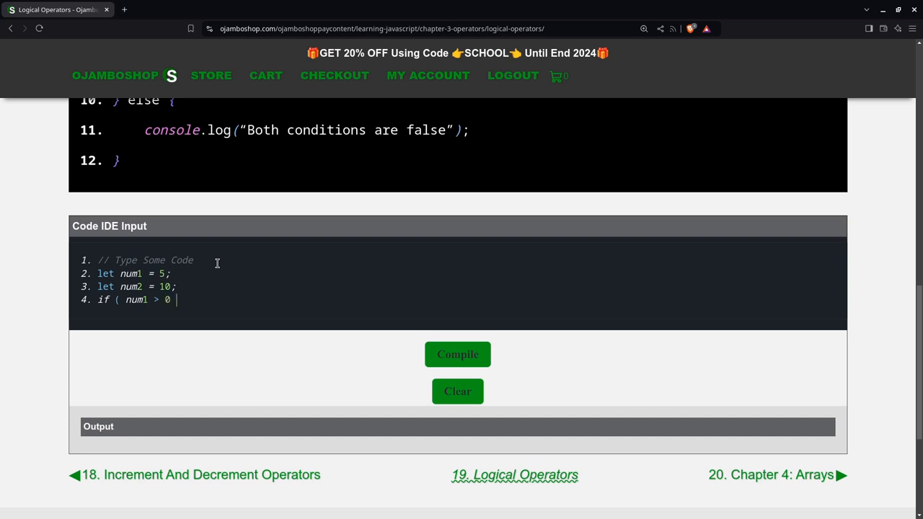
text(&&)
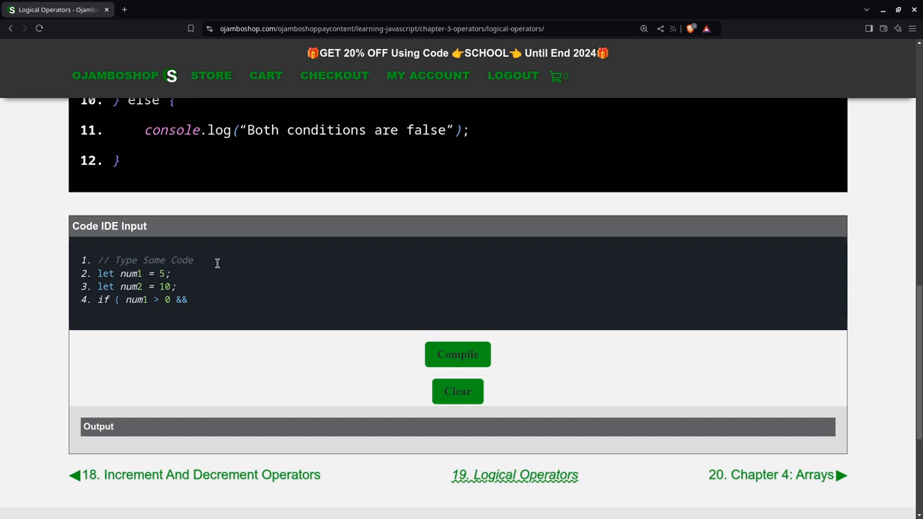
text(num)
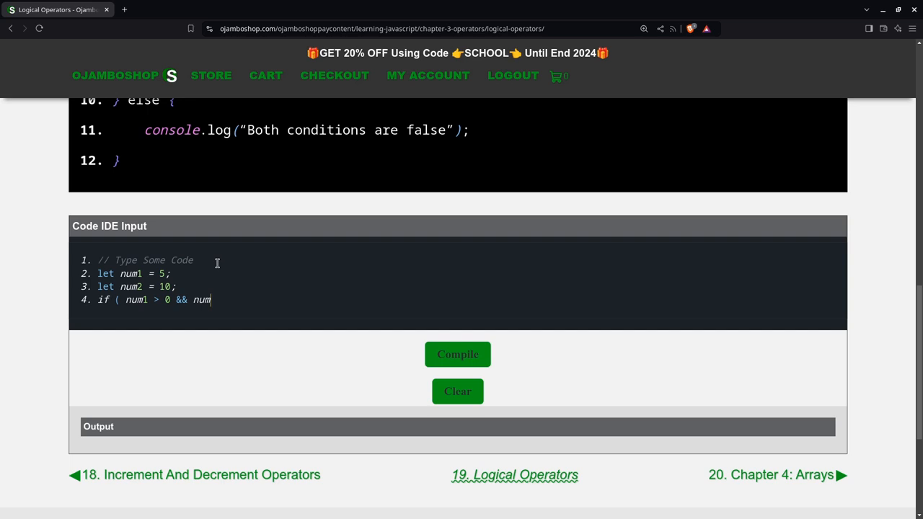
text(2 > 0)
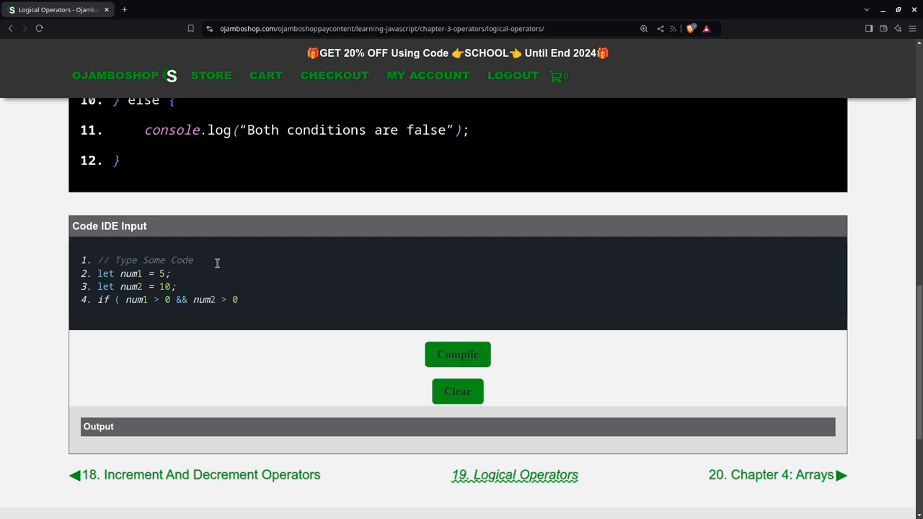
text())
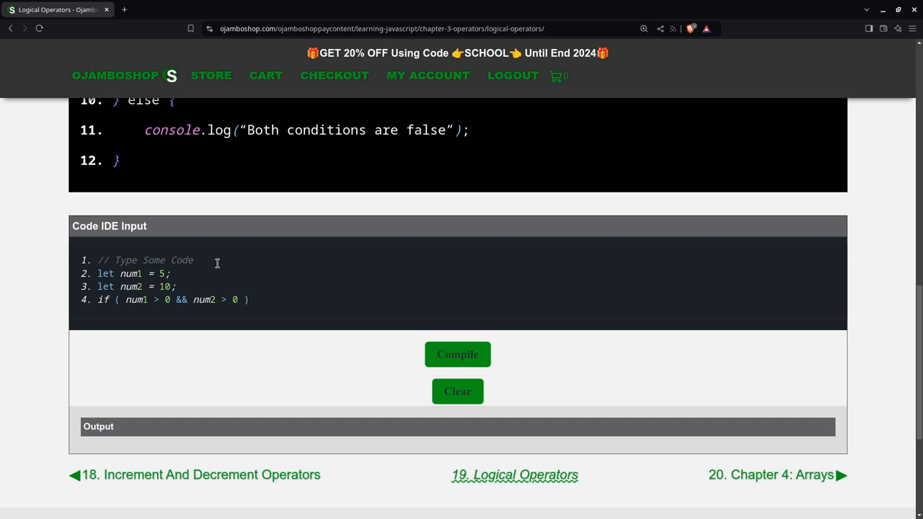
Open the if block and log "Both AND conditions are true" with console.log.
text({)
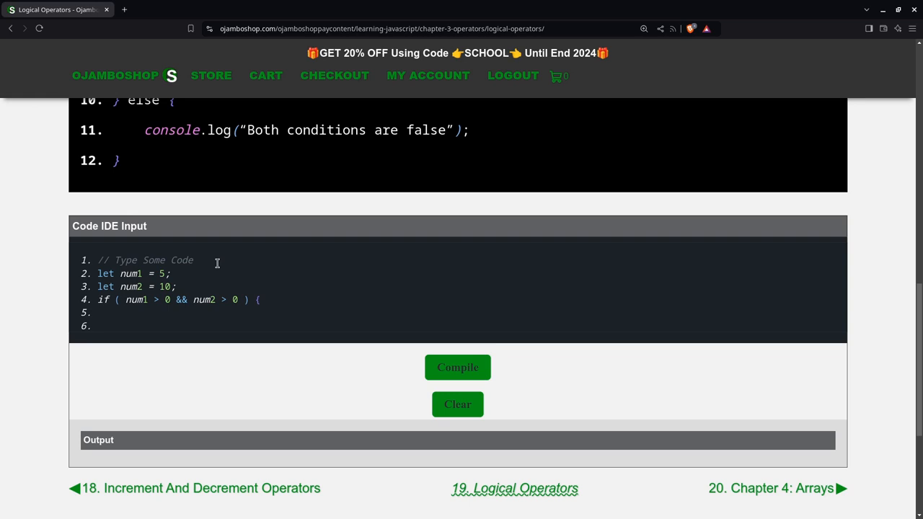
text(console)
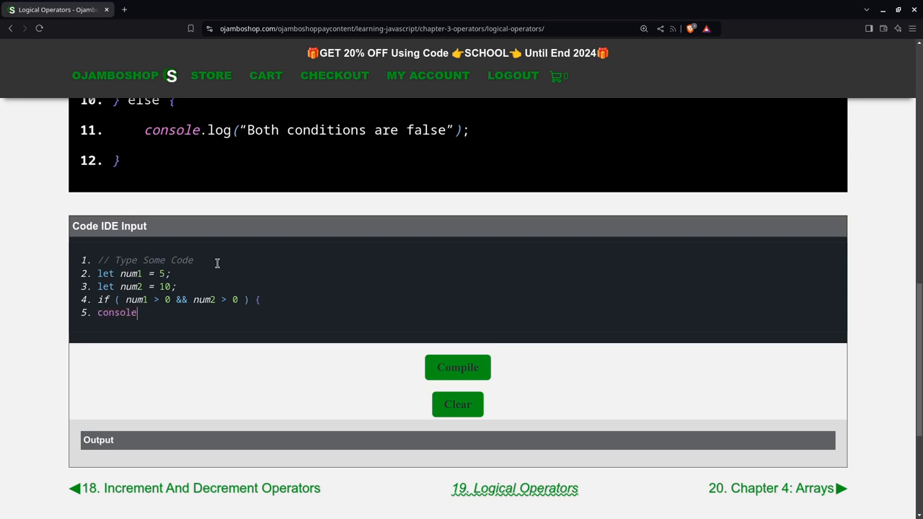
text(.lo)
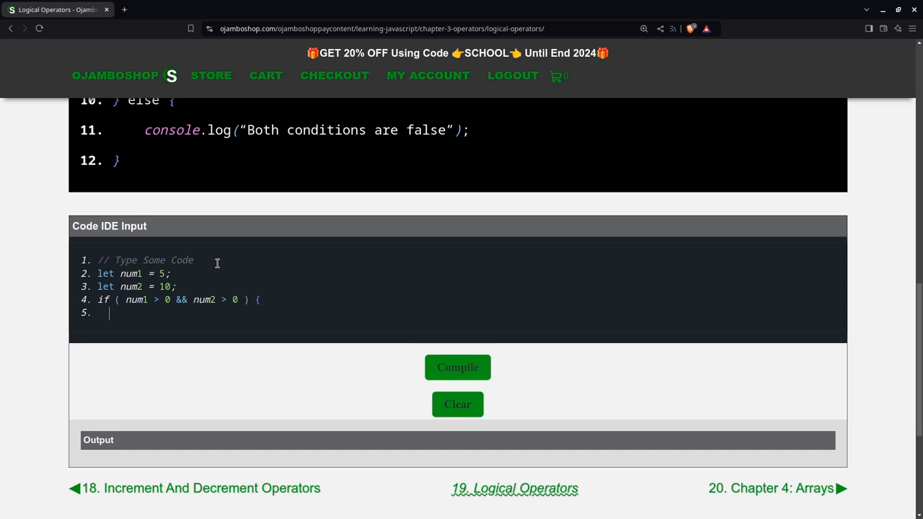
text(console.l)
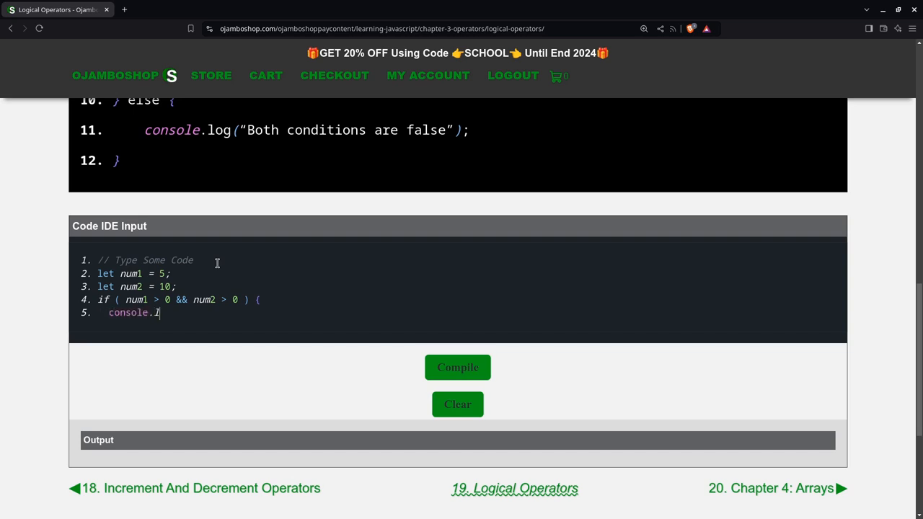
text(og()
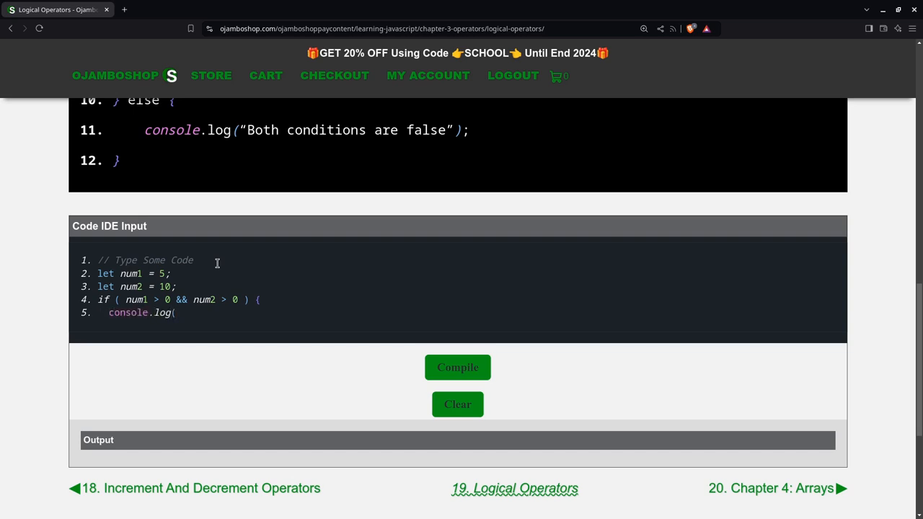
text("Bo)
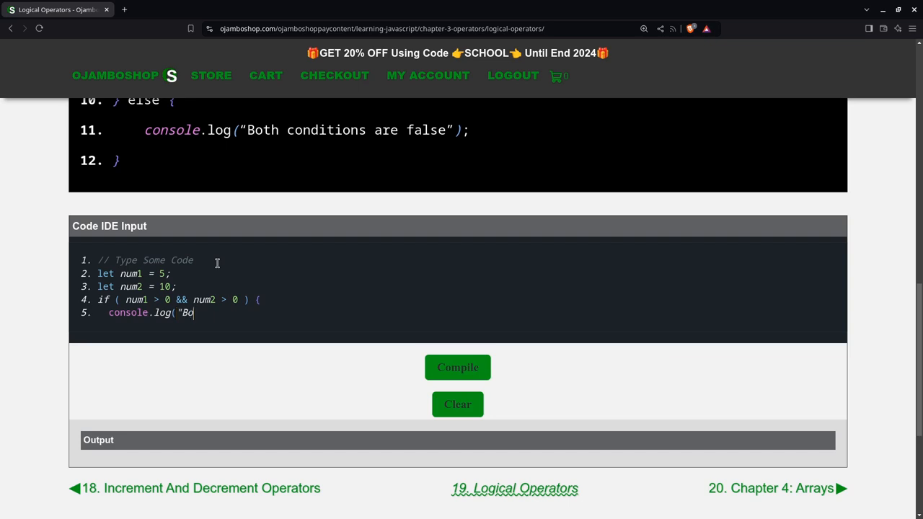
text(th And)
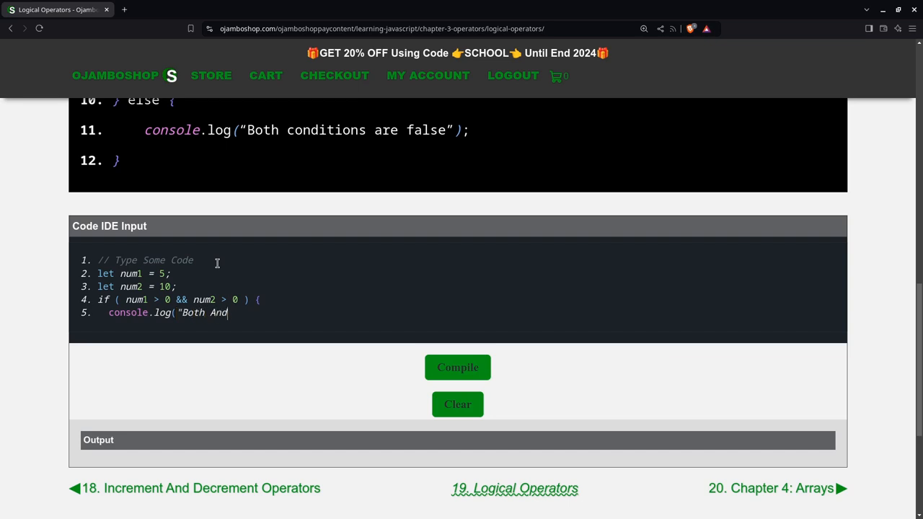
text(AND co)
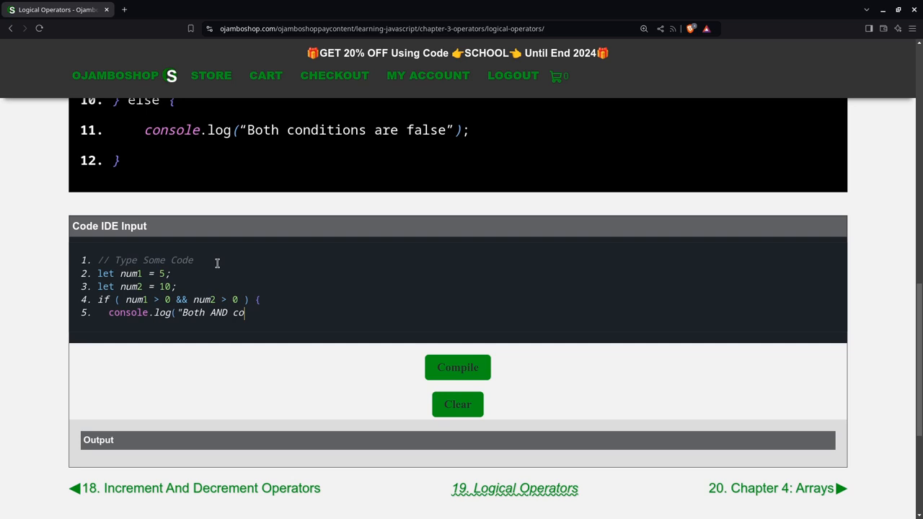
text(nditions ar)
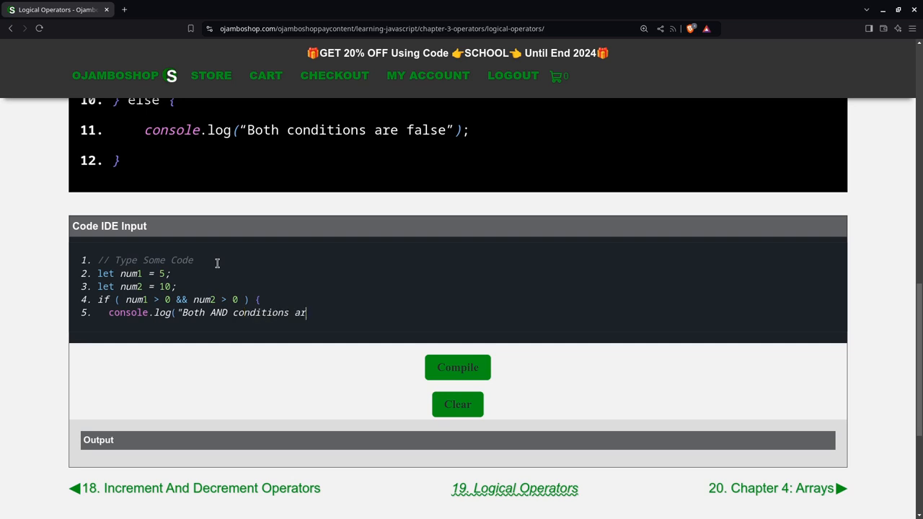
text(e true)
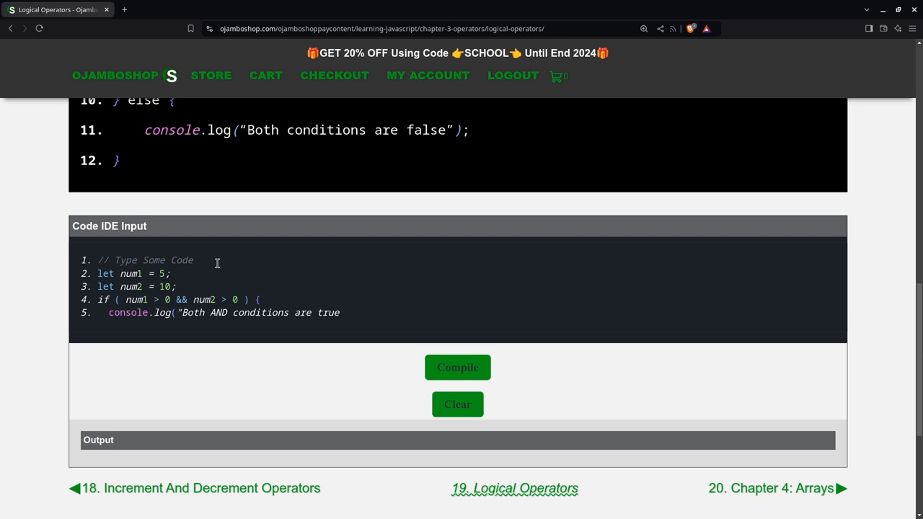
text(");)
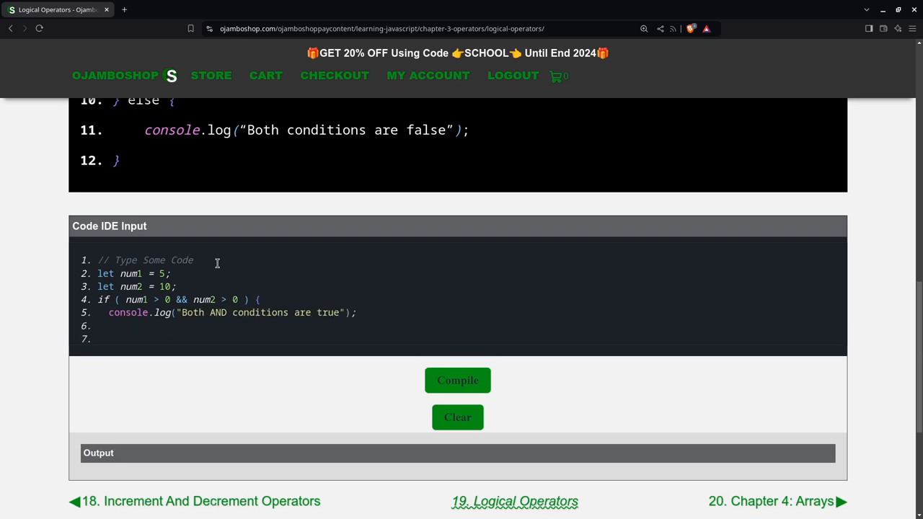
Add an else branch logging "This condition grouping is false".
text(} else)
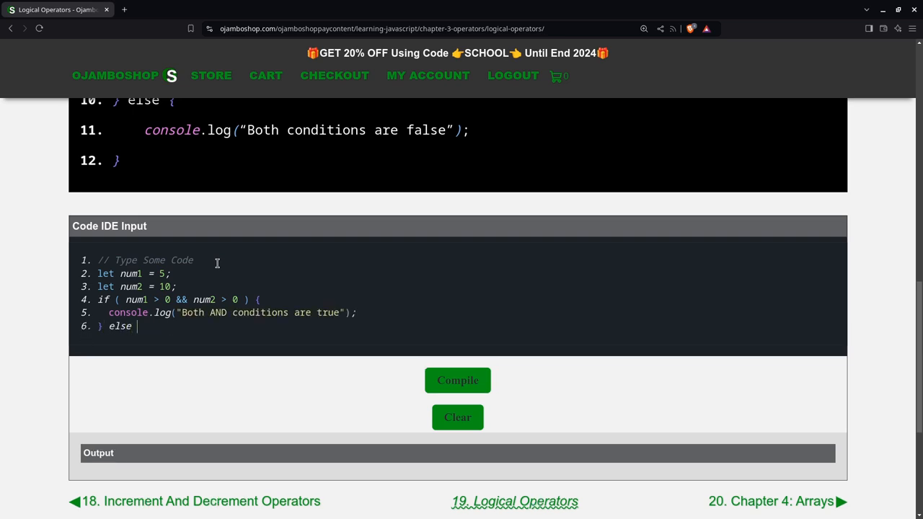
text({)
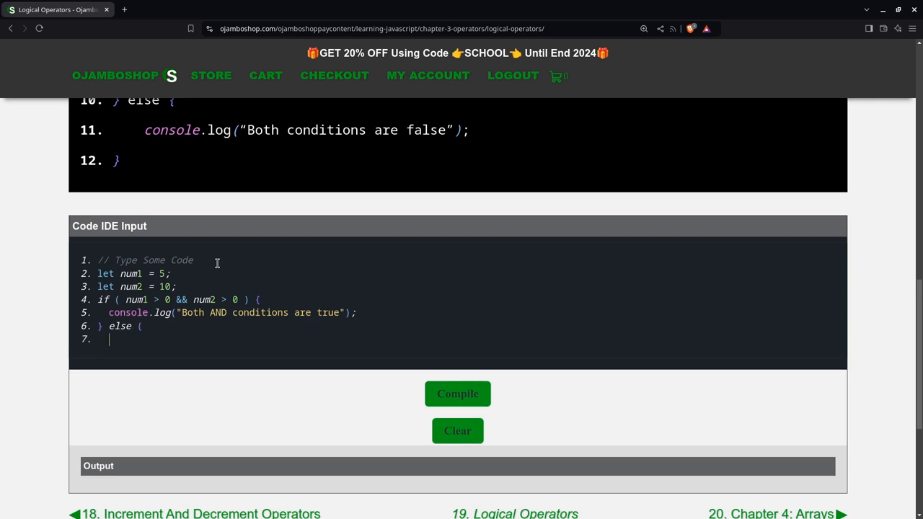
text(console.lo)
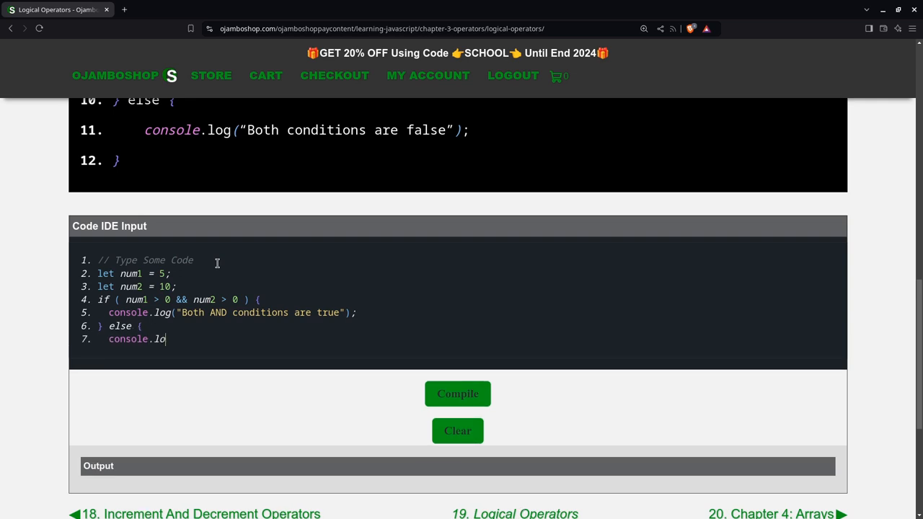
text(g("This con)
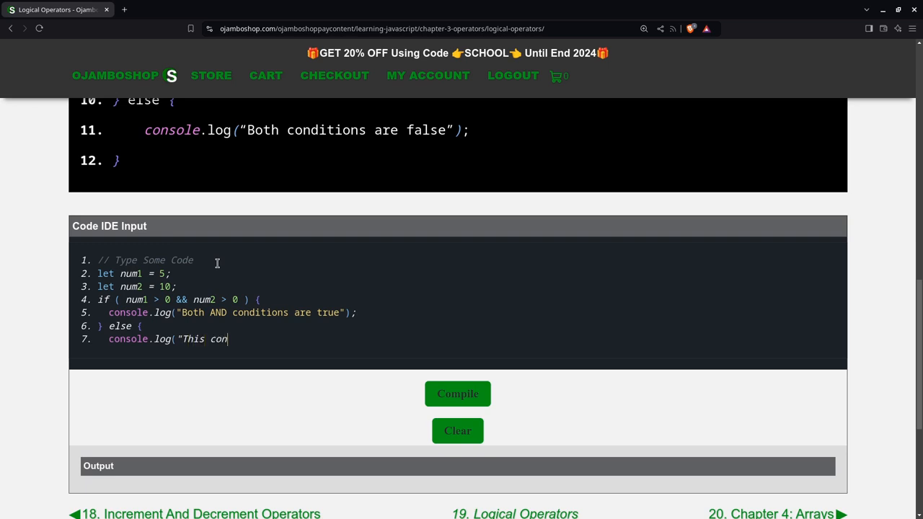
text(dition)
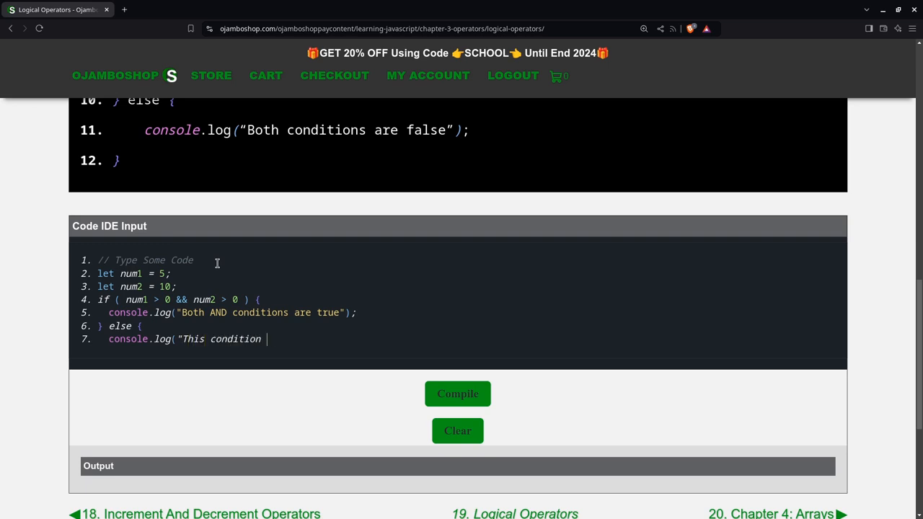
text(grouping is)
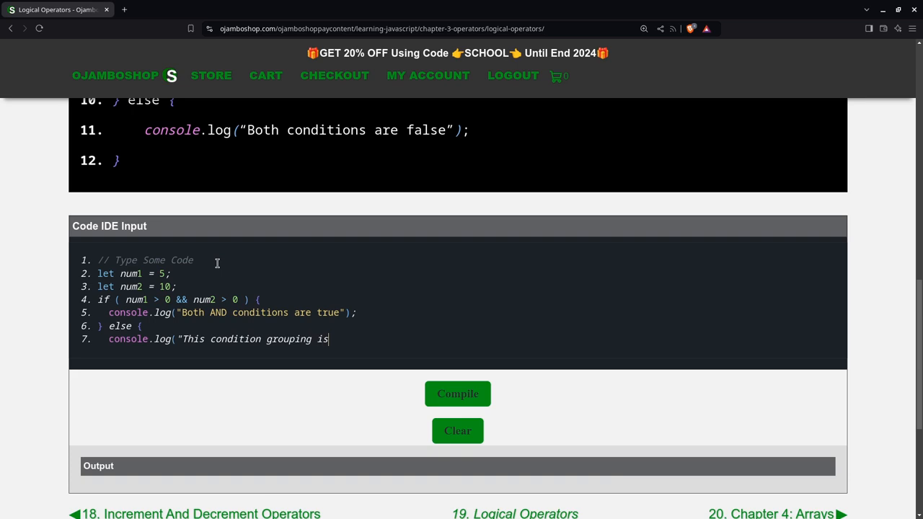
text(false");)
text(})
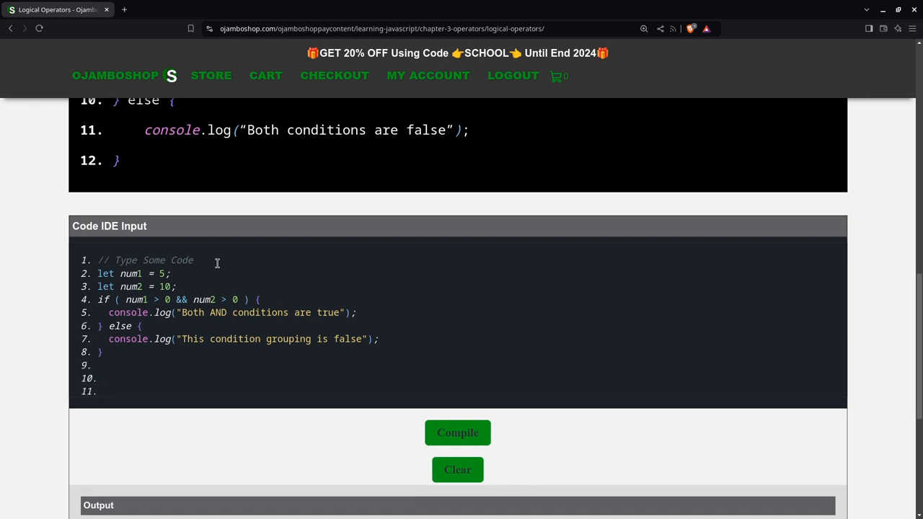
Write a second if testing num1 > 0 || num2 > 0.
text(if  ()
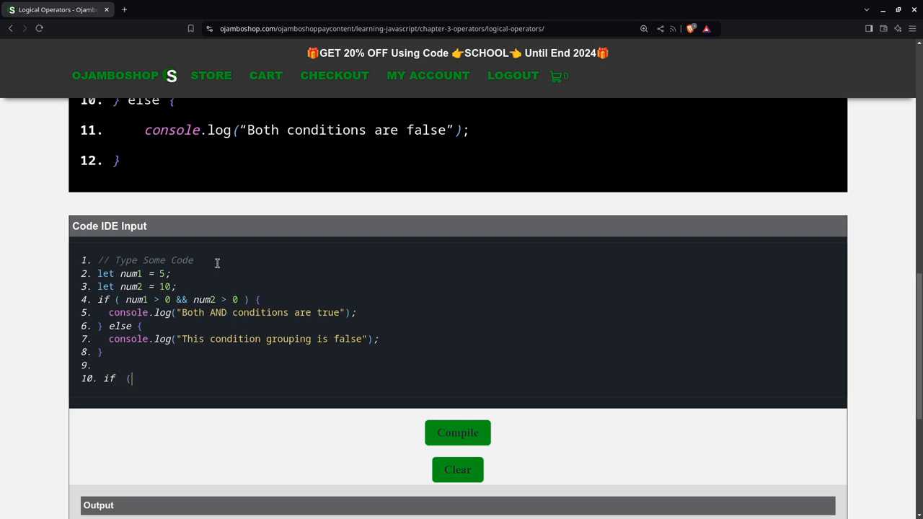
text(nu)
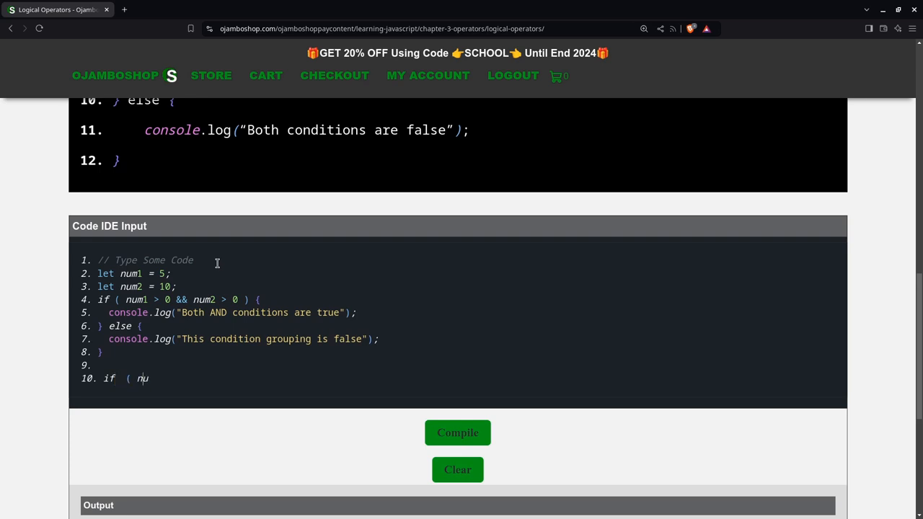
text(m1 > 0)
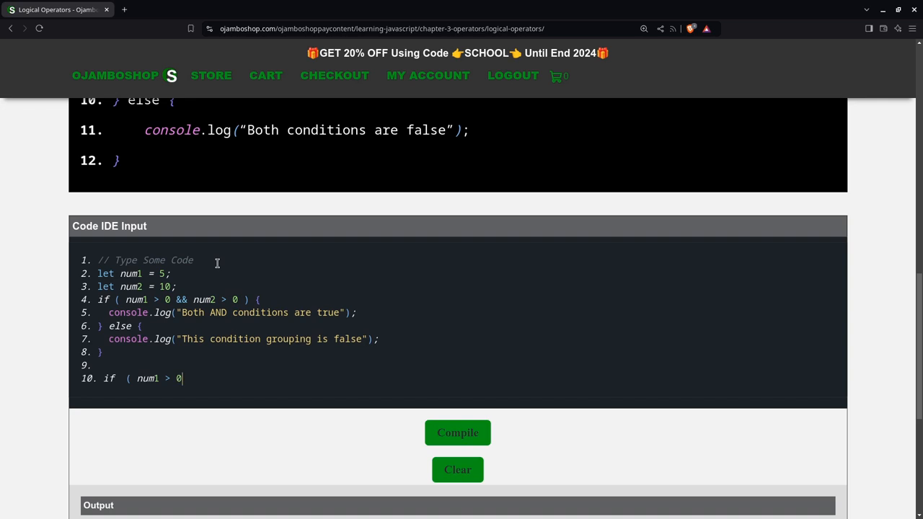
text())
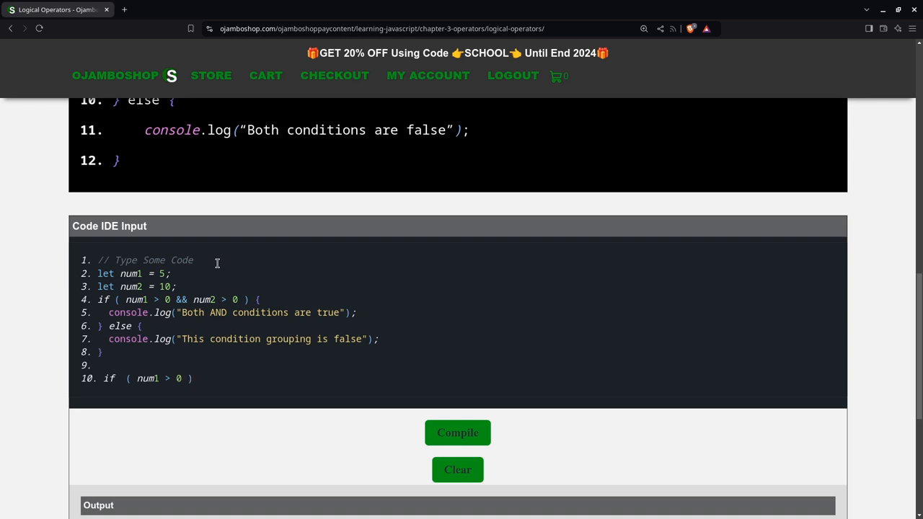
text(|| num2)
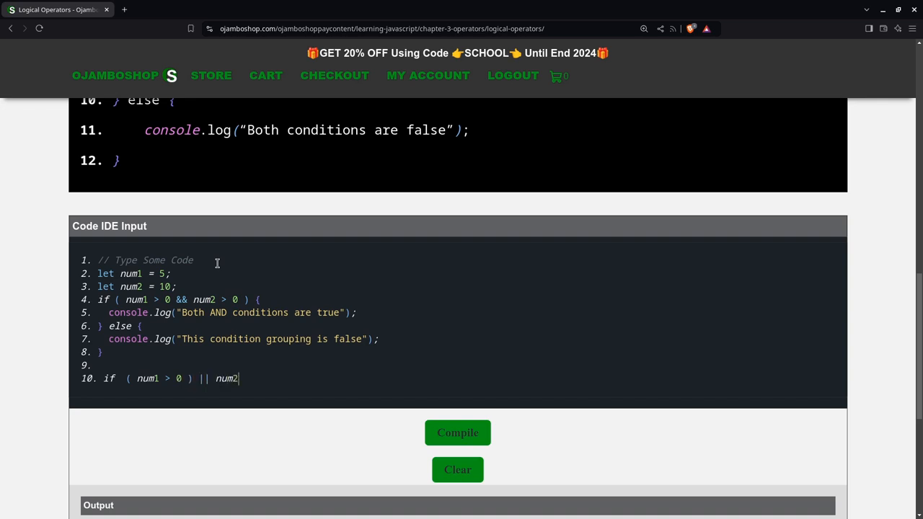
text(> 0 ) {)
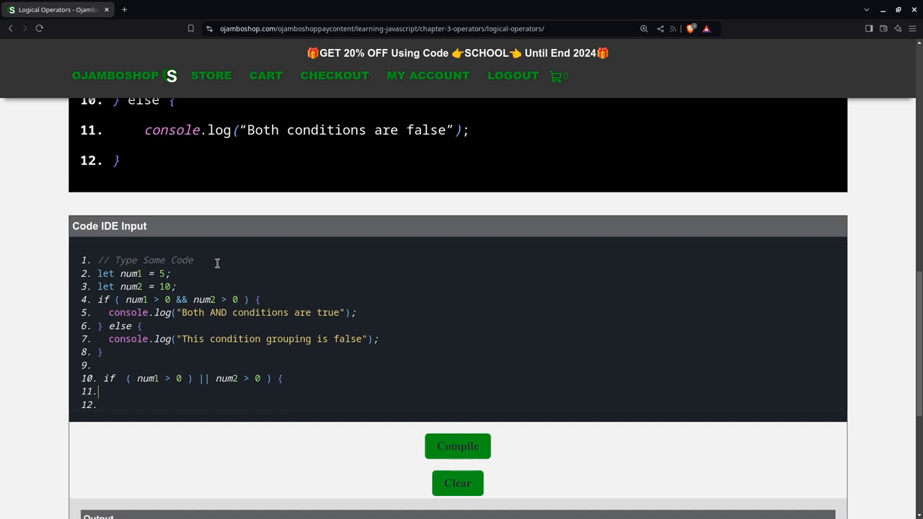
Log "At least one OR condtion is true" inside the second if.
text(console)
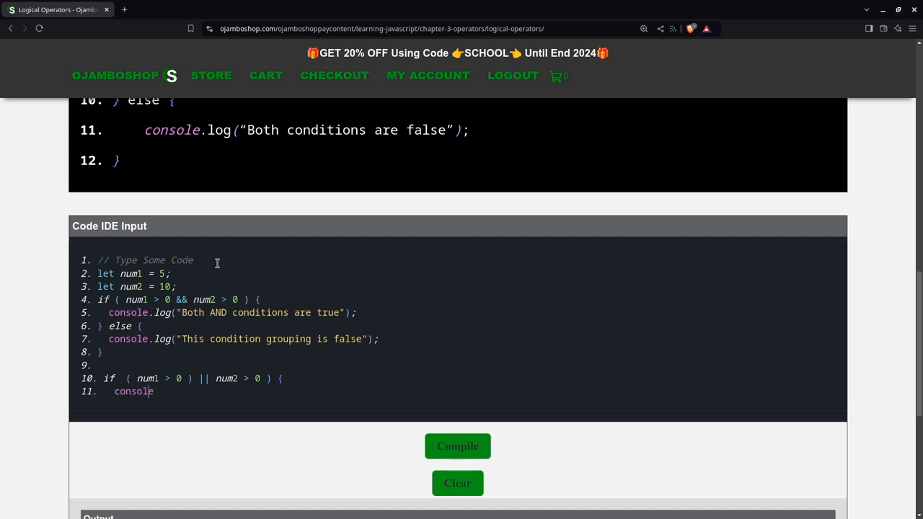
text(.log()
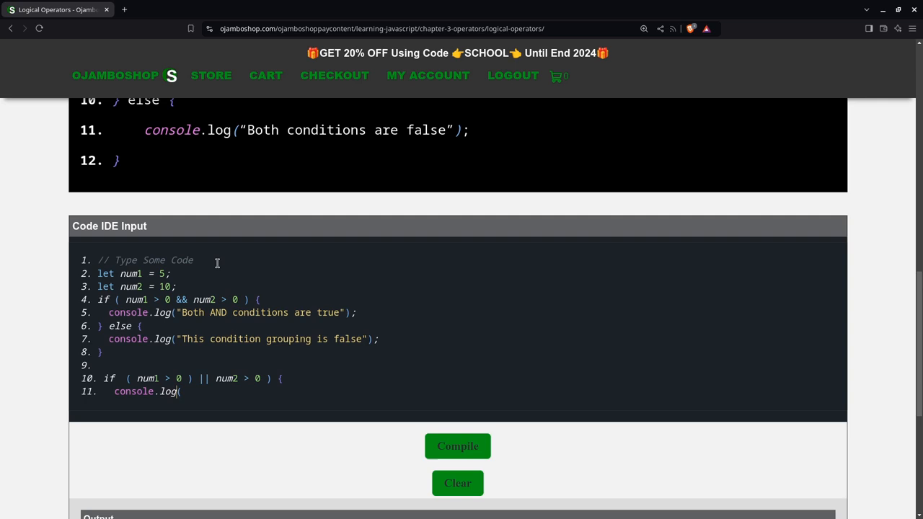
text("At le)
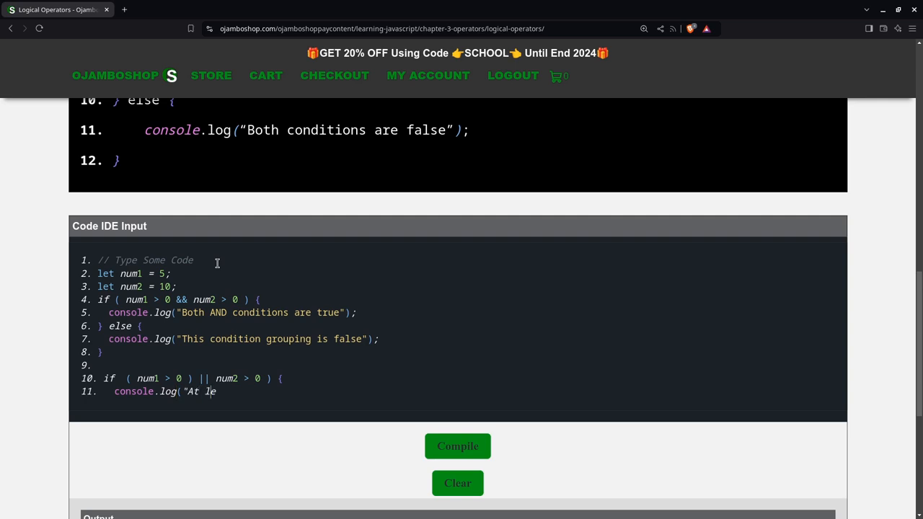
text(ast one)
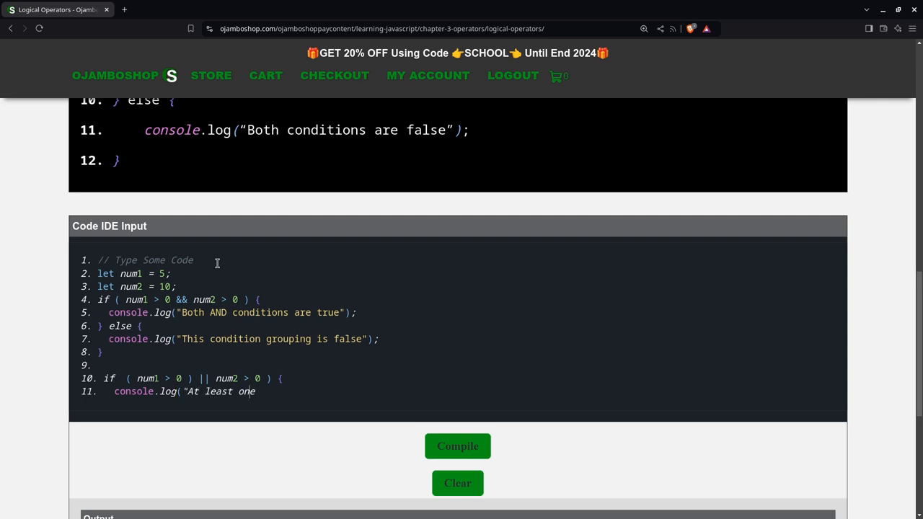
text(OR condti)
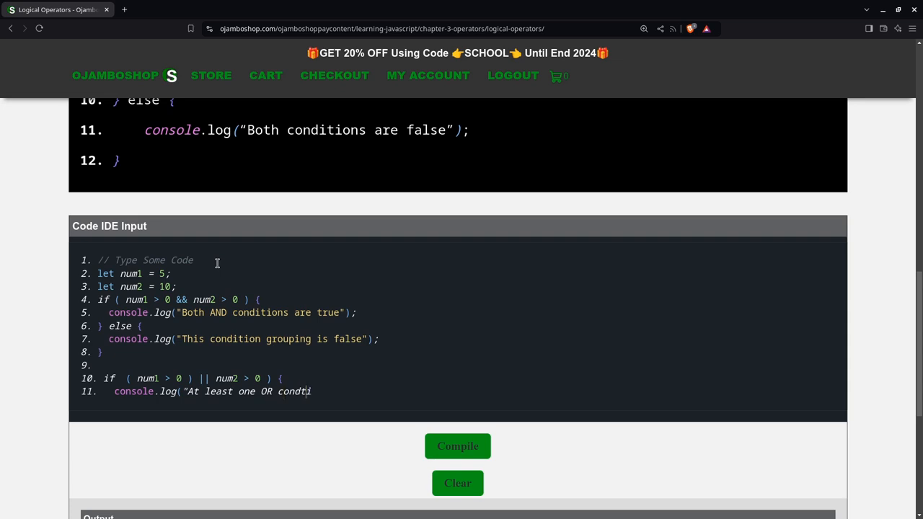
text(ion is tr)
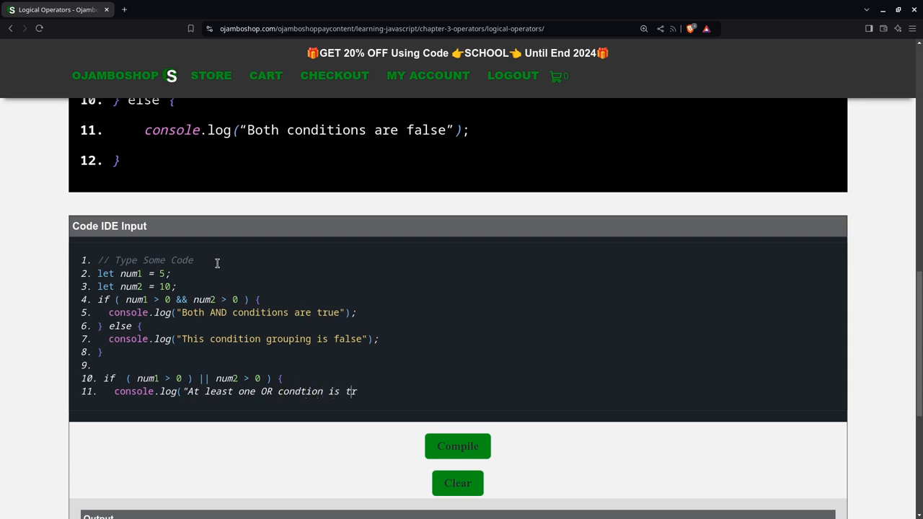
text(ue");)
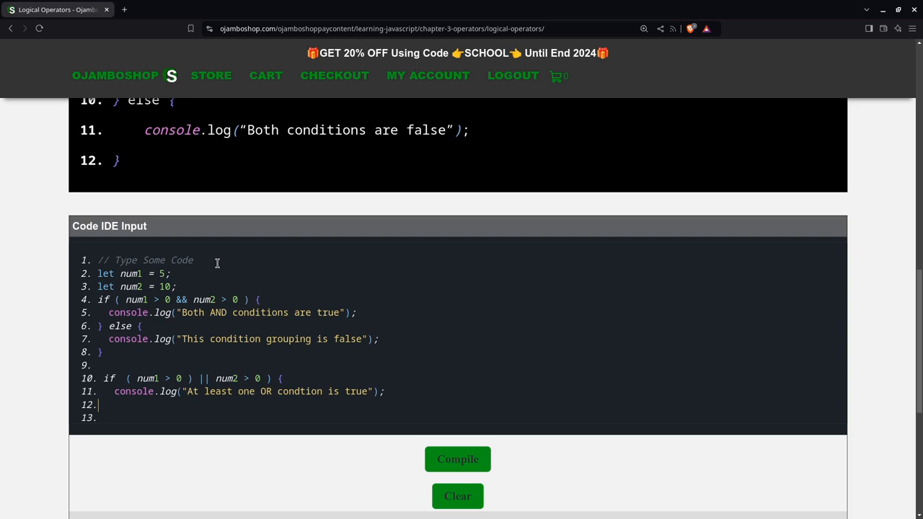
Add an else branch logging "Both conditions are false".
text(} else)
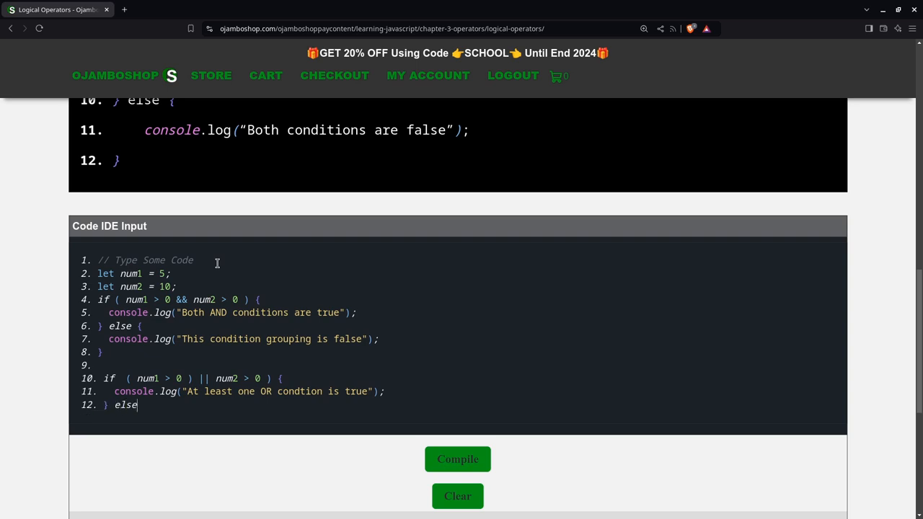
text({)
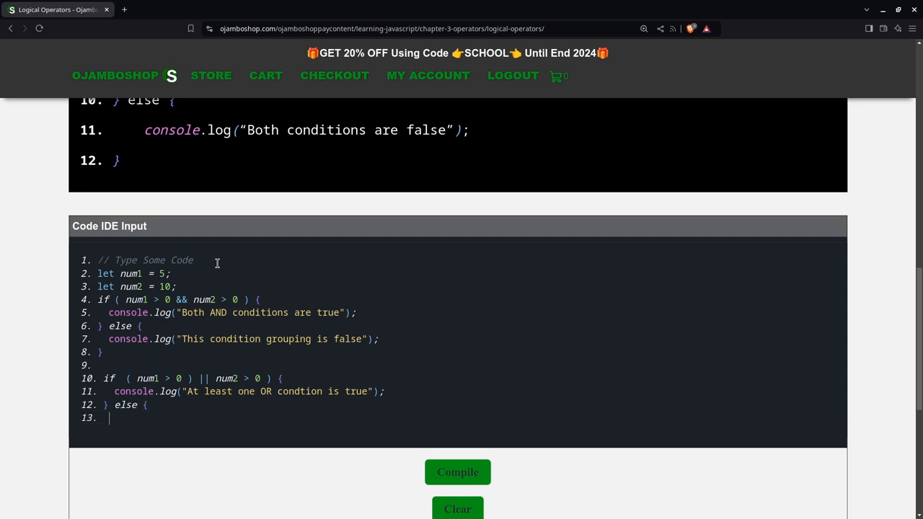
text(console.lo)
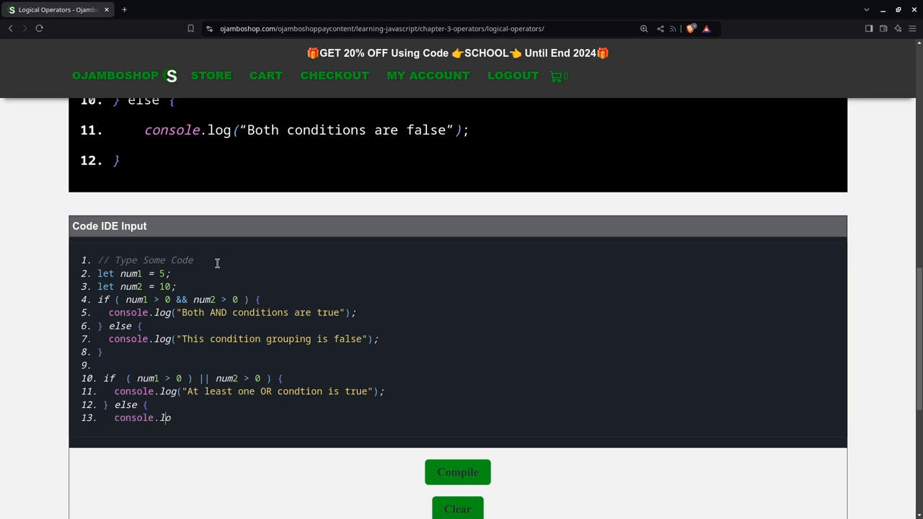
text(g("B)
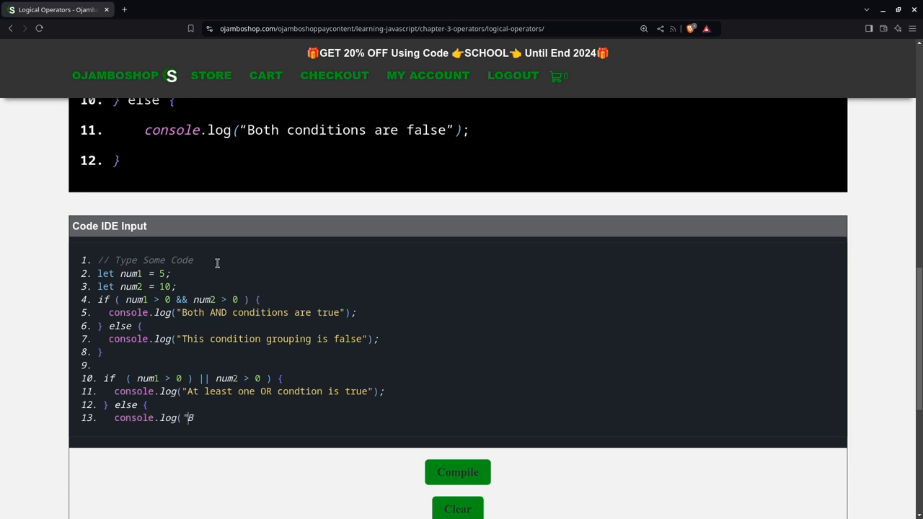
text(oth conditi)
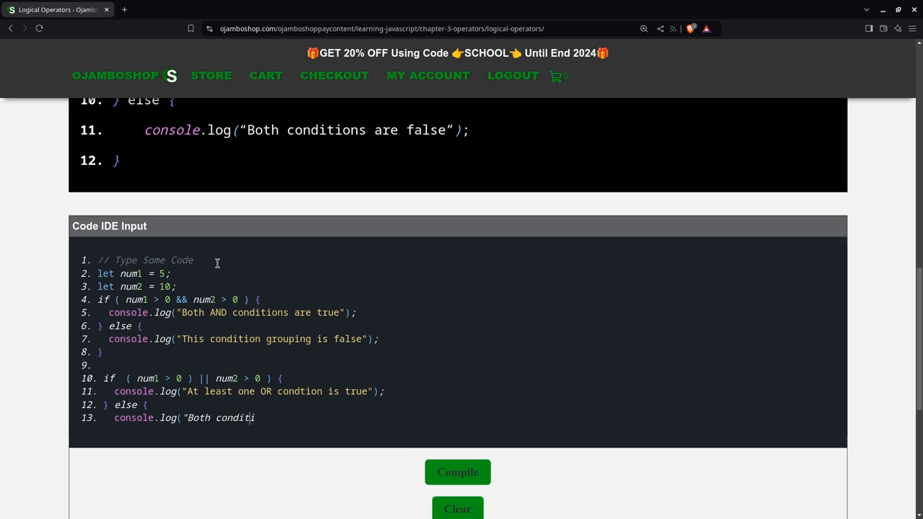
text(ons are false)
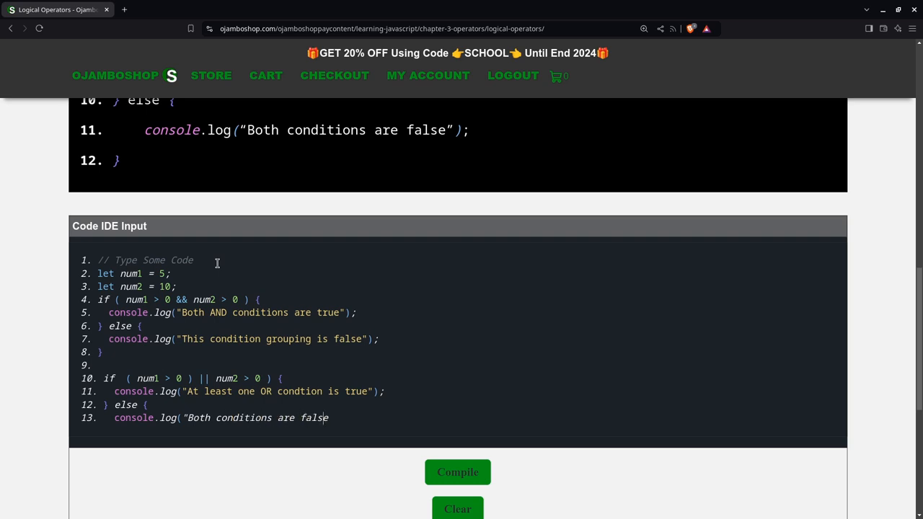
text(");)
text(})
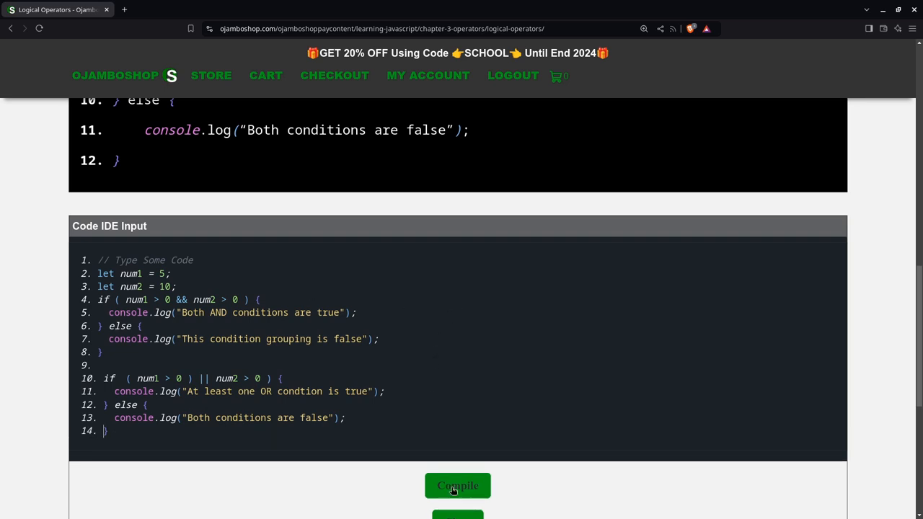
Compile the code so the Output shows the AND and OR true messages.
click(458, 485)
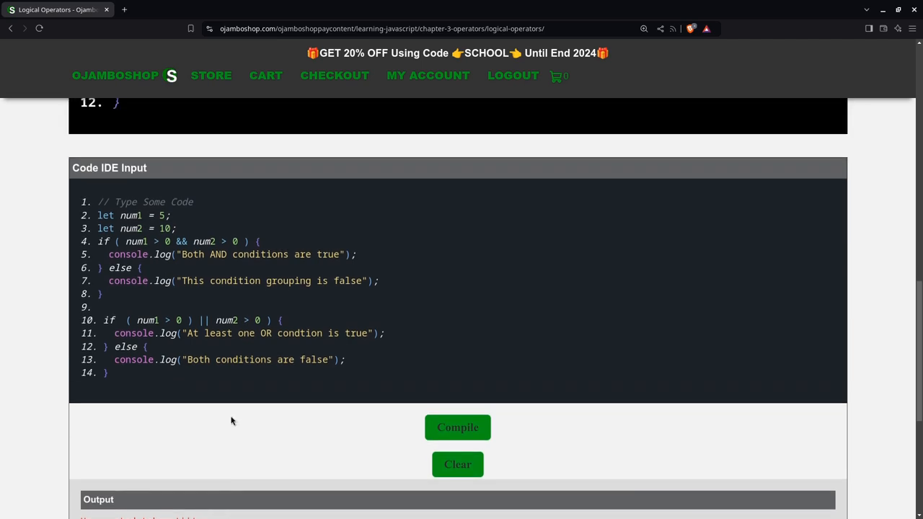
mouse_move(183, 331)
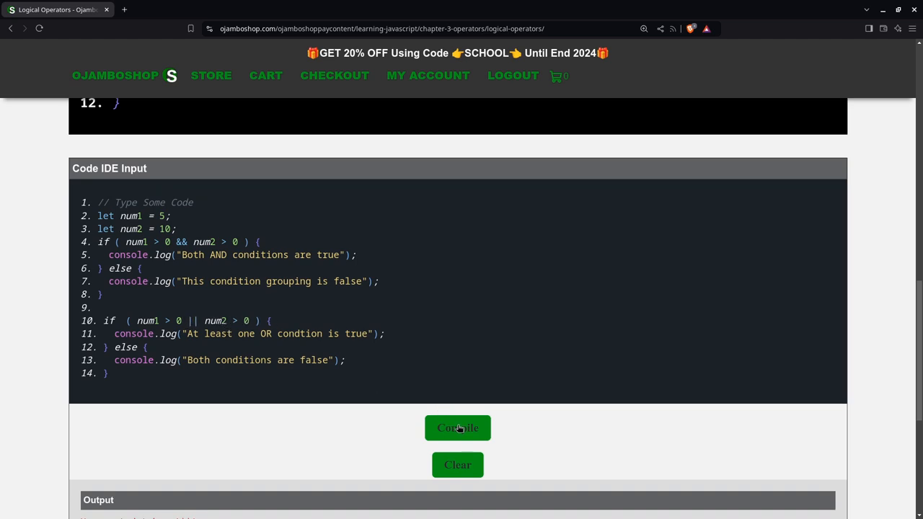
click(458, 427)
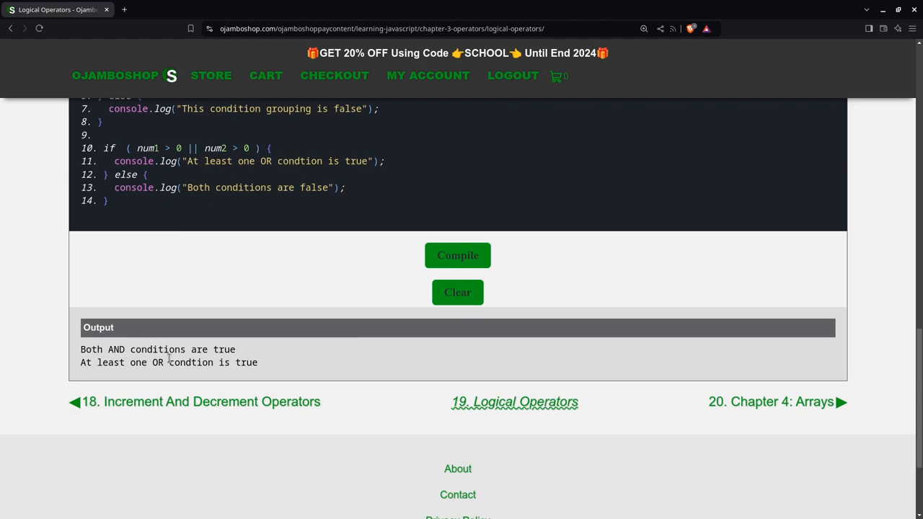
mouse_move(182, 381)
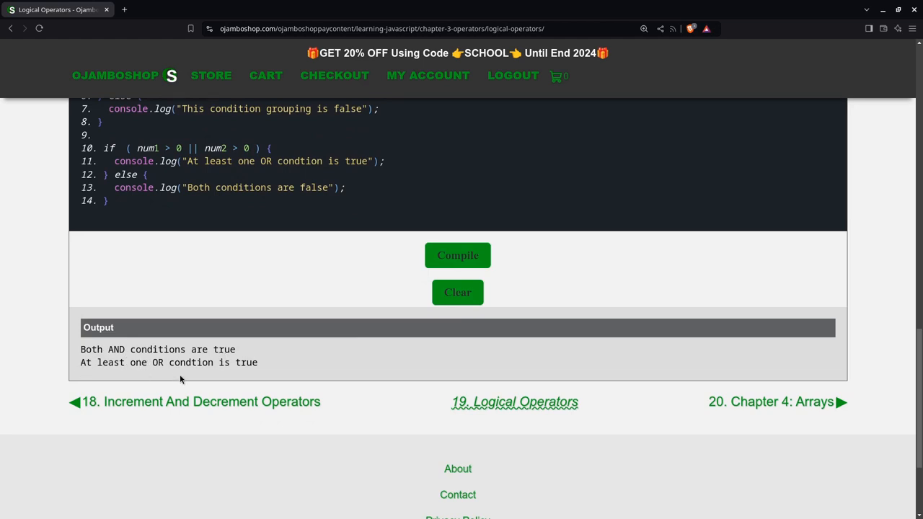
mouse_move(274, 378)
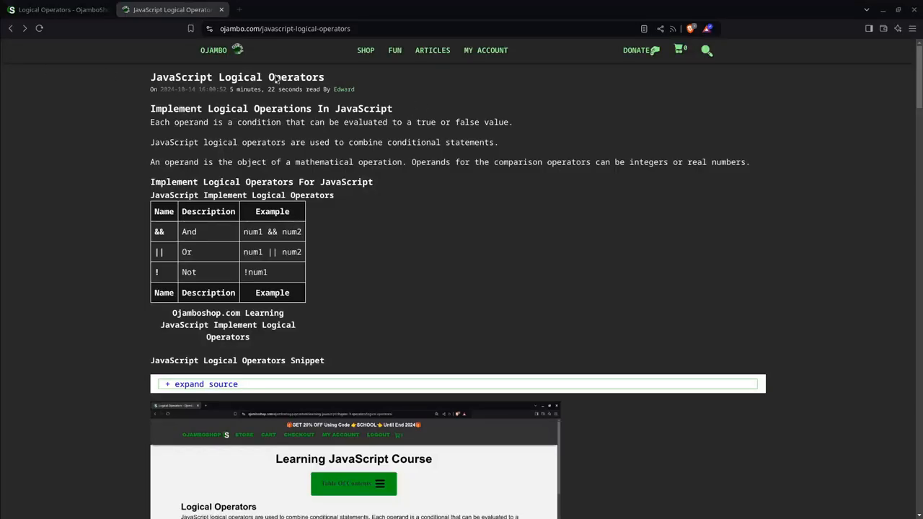
mouse_move(256, 44)
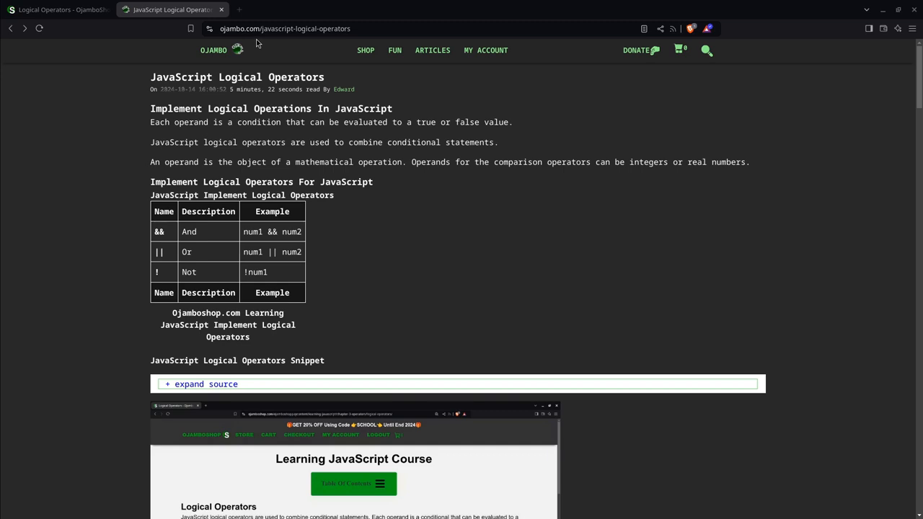
mouse_move(321, 40)
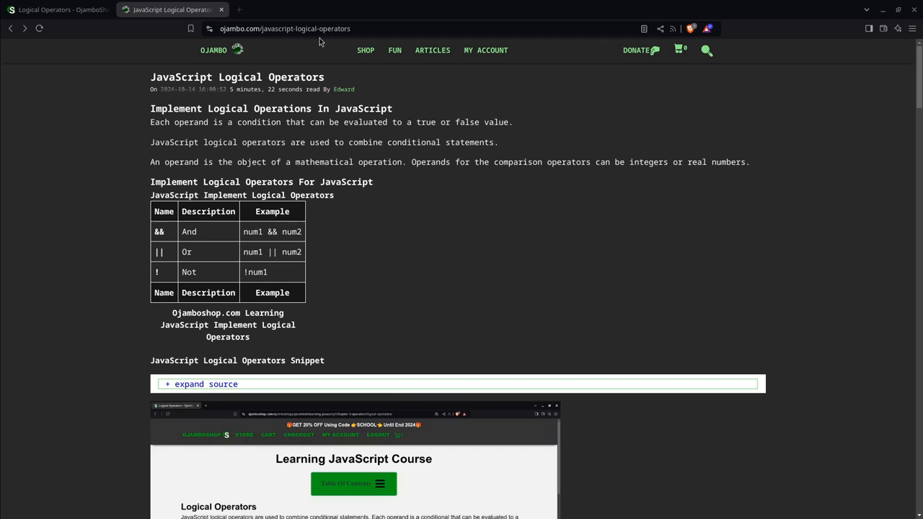
mouse_move(315, 294)
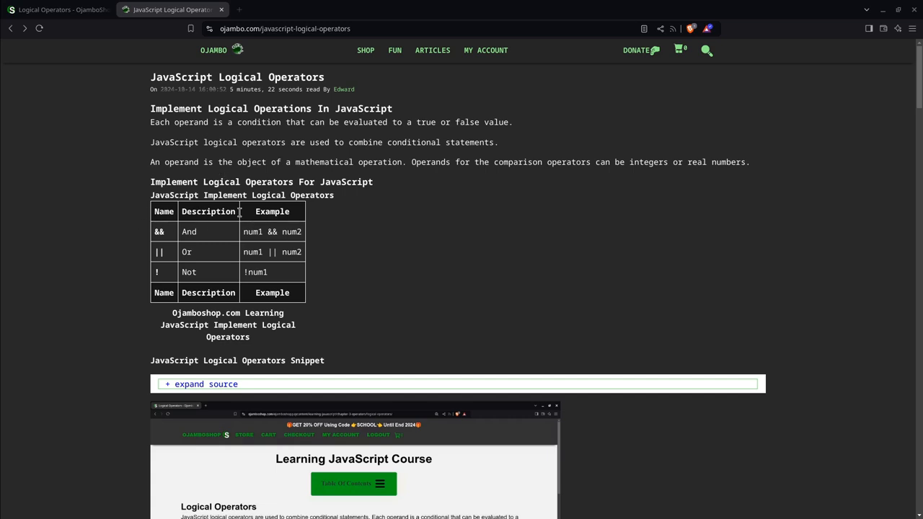
mouse_move(193, 263)
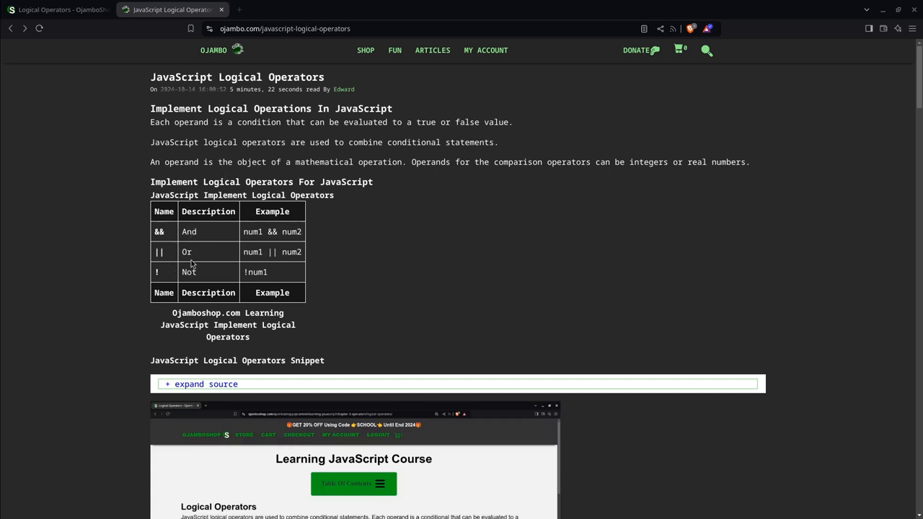
Scroll the Ojambo.com Logical Operators article to its operators table and snippet section.
scroll(down, 3)
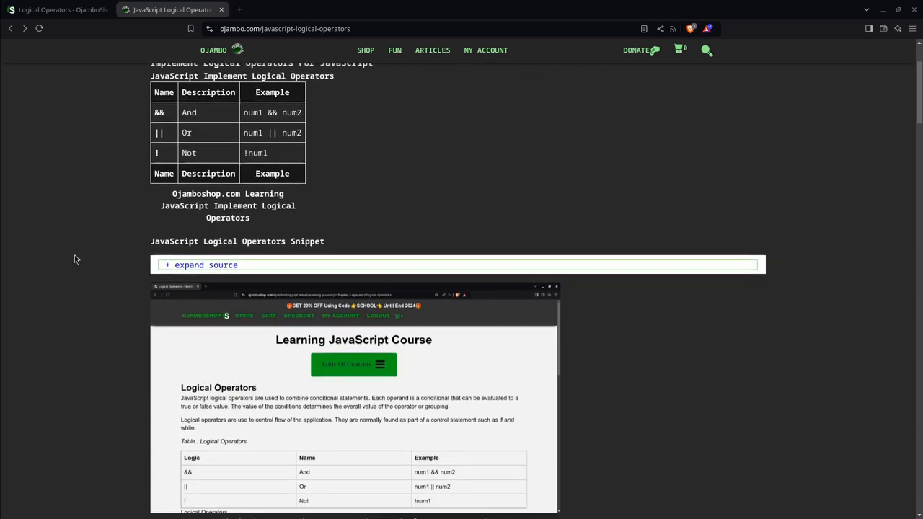
Scroll past the Web IDE screenshots and demo video to the Usage and Open Source sections.
scroll(down, 3)
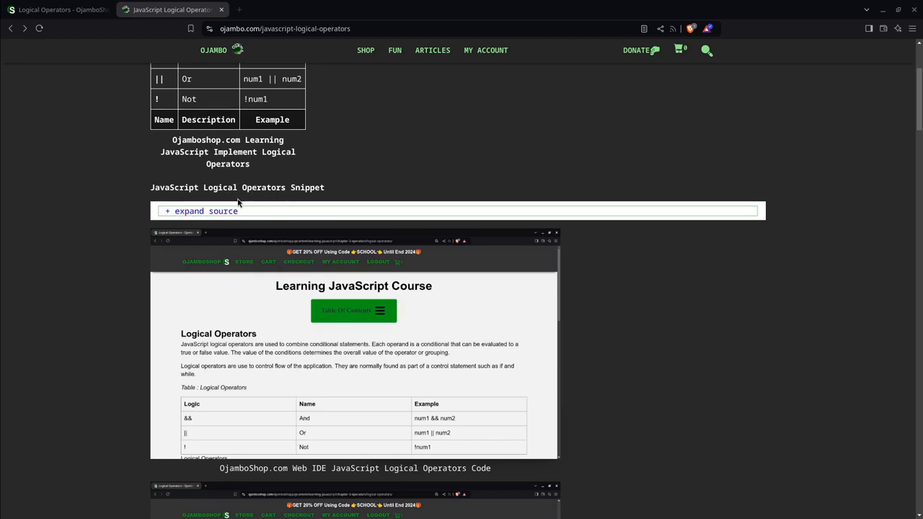
scroll(down, 3)
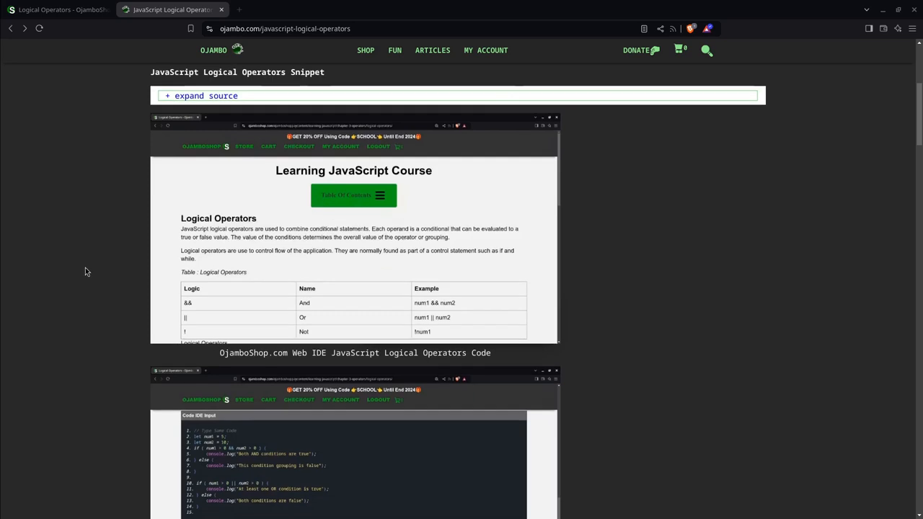
mouse_move(219, 243)
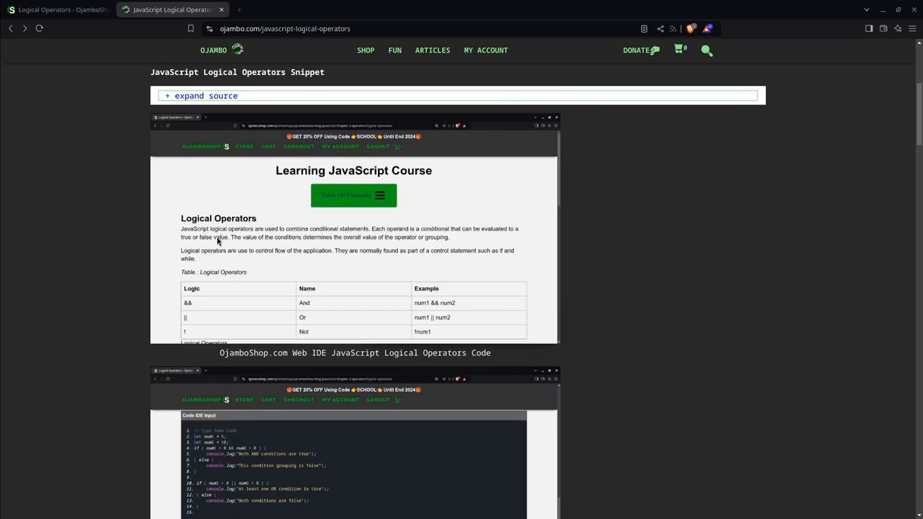
scroll(down, 3)
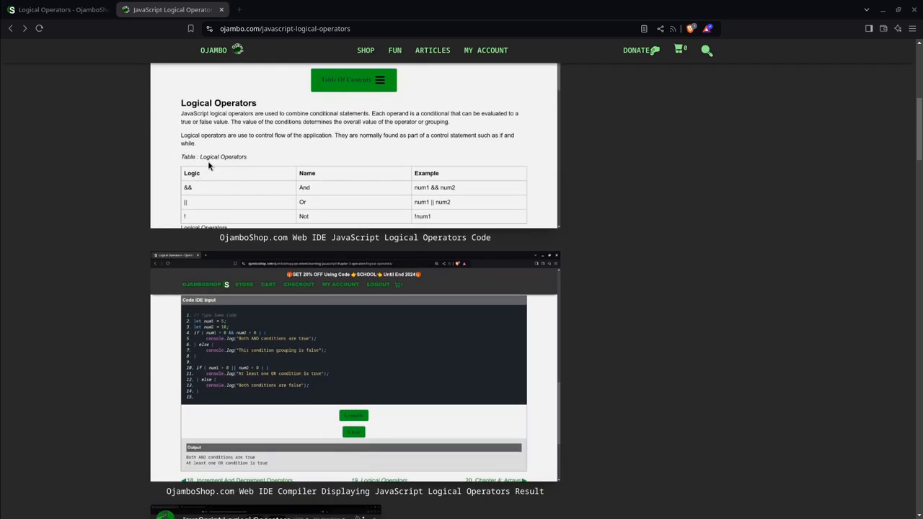
scroll(up, 3)
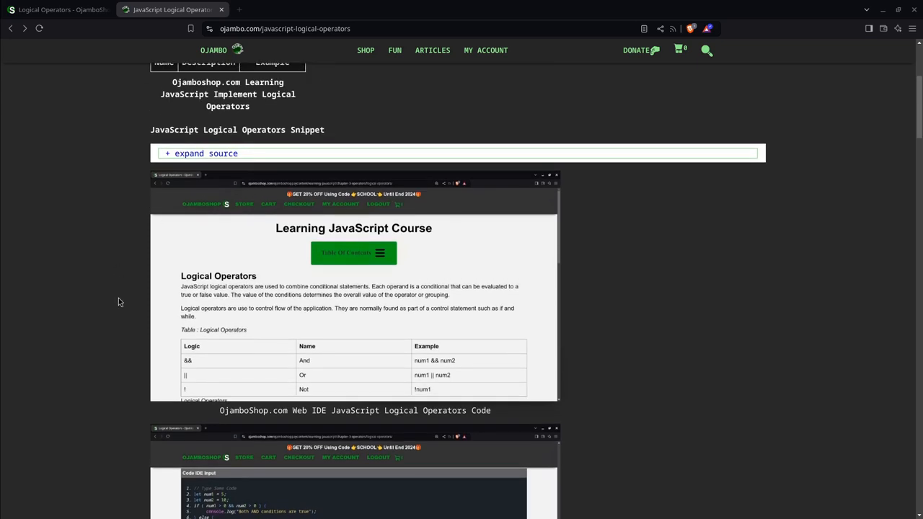
scroll(down, 3)
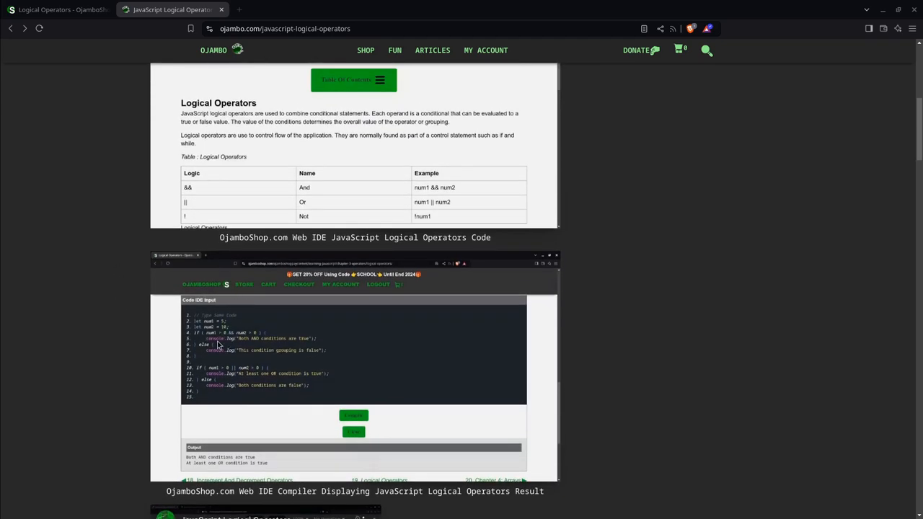
mouse_move(217, 343)
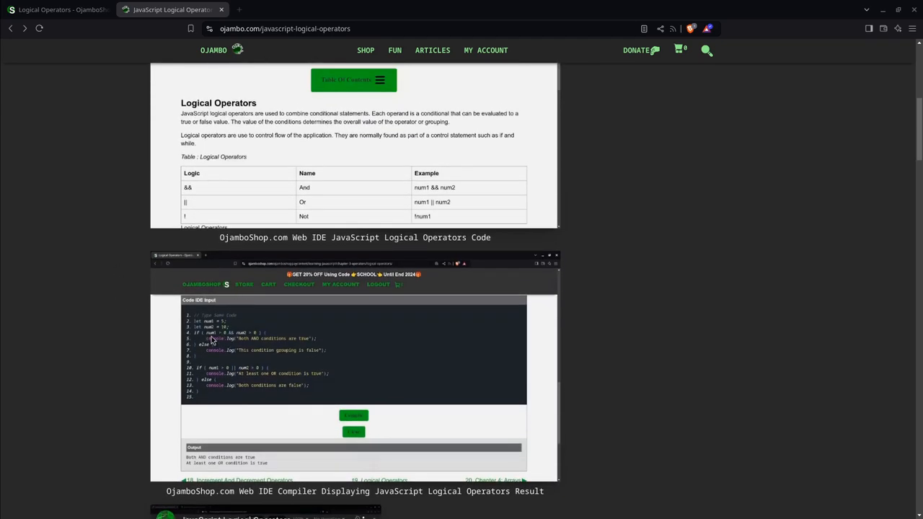
scroll(down, 3)
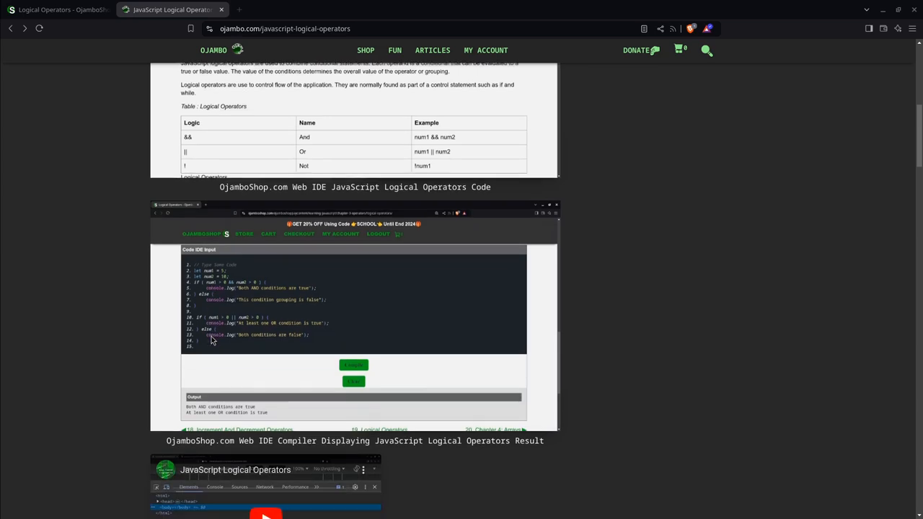
scroll(down, 3)
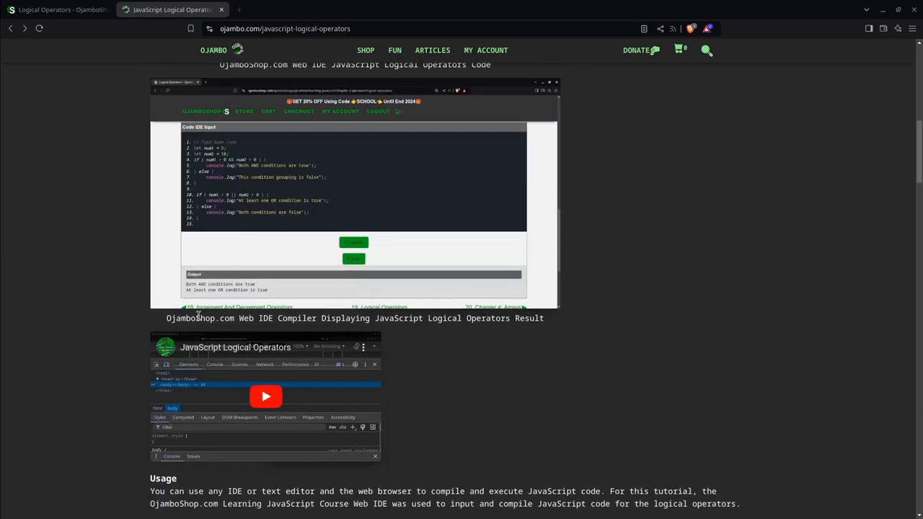
scroll(down, 3)
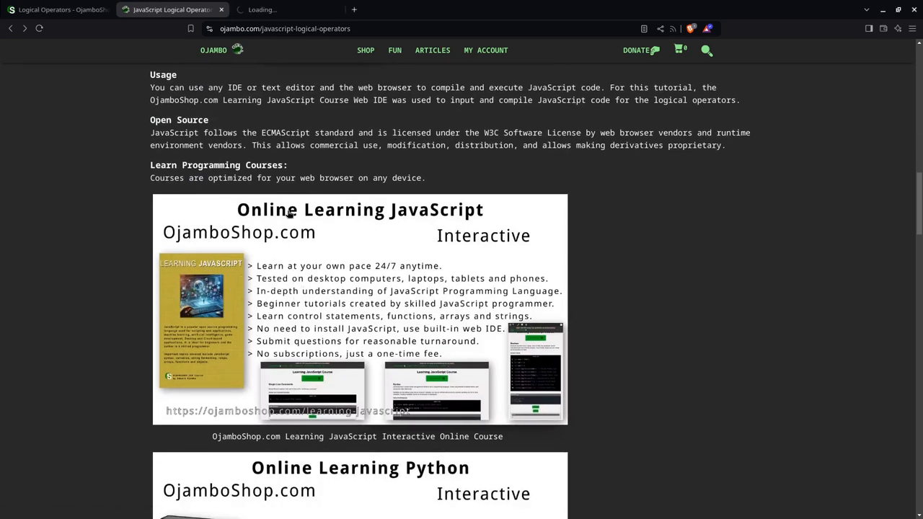
Scroll through the Learn Programming course banners and ebook covers.
scroll(down, 3)
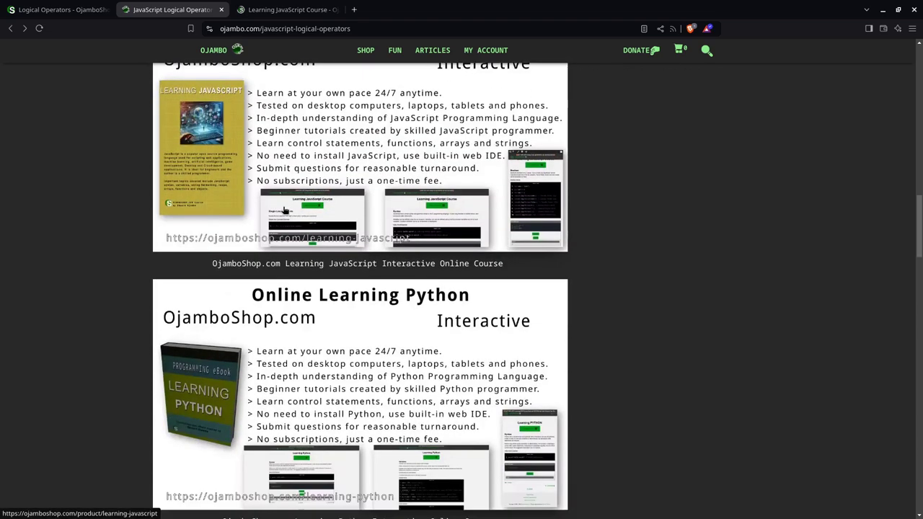
scroll(down, 3)
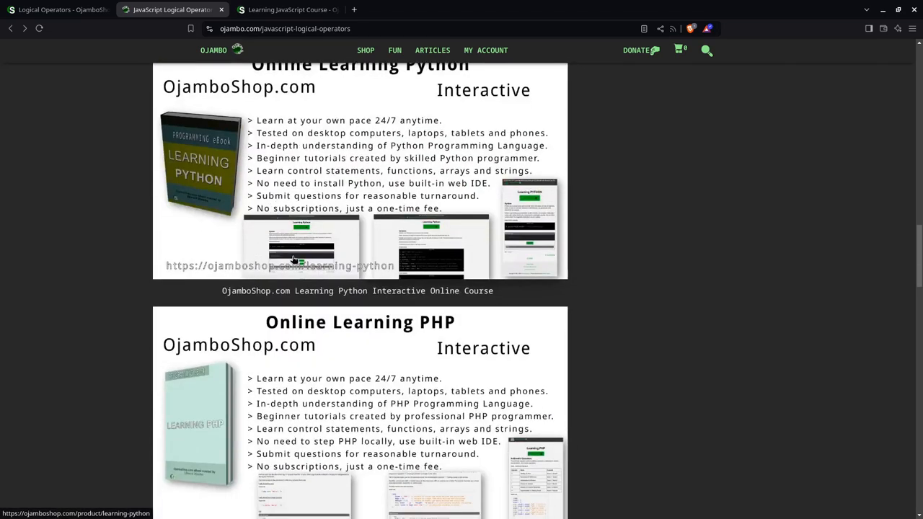
scroll(down, 3)
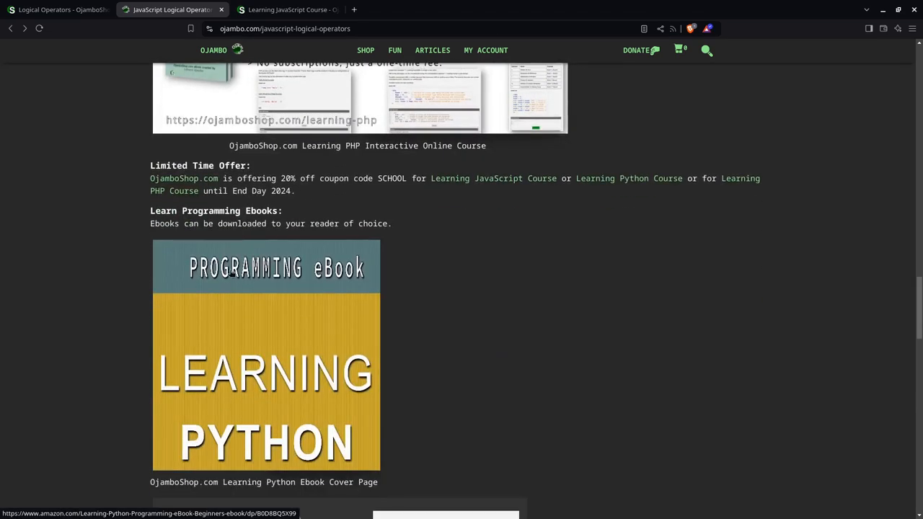
mouse_move(279, 323)
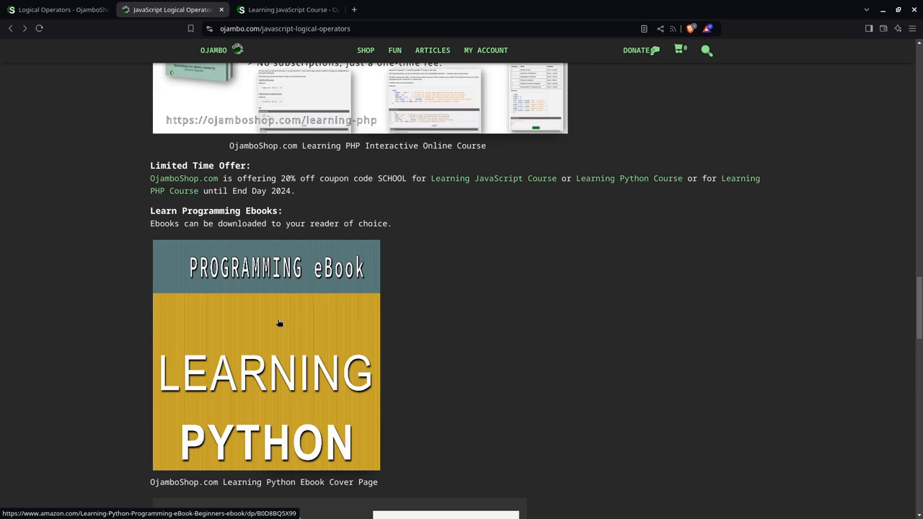
mouse_move(286, 294)
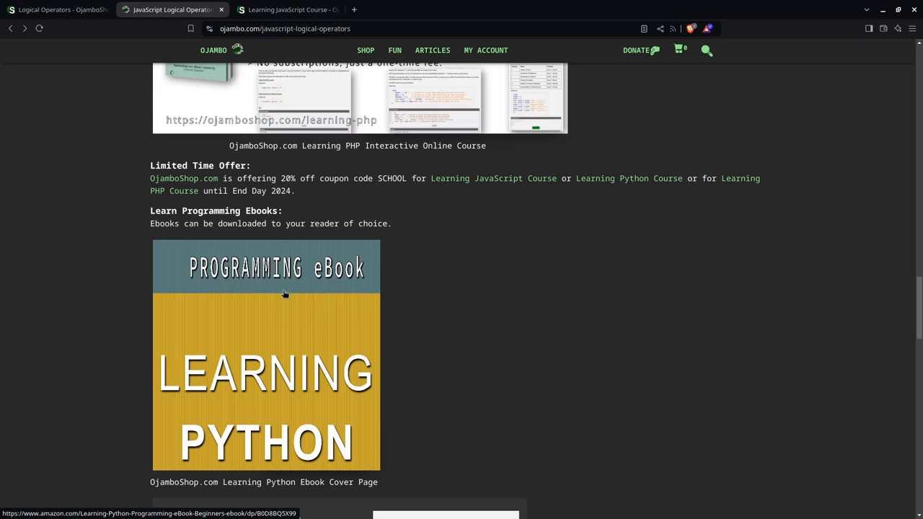
scroll(down, 3)
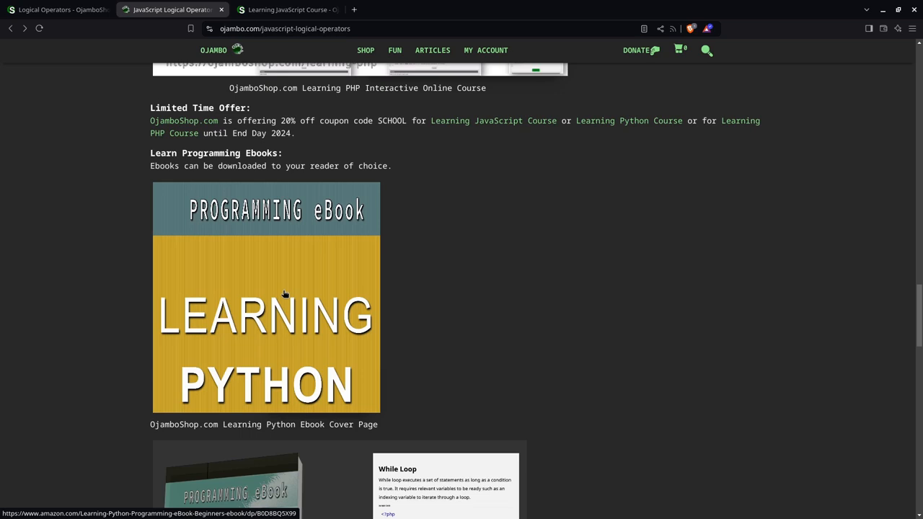
mouse_move(250, 251)
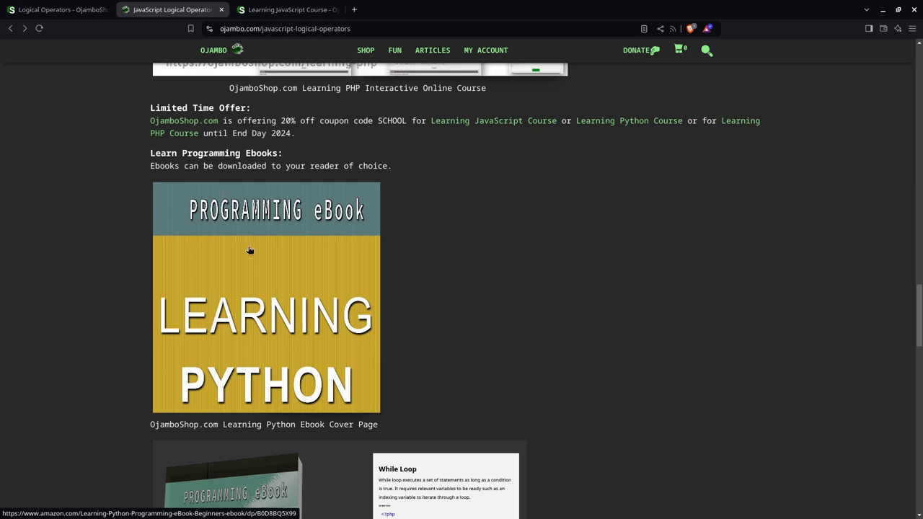
Continue past the app banner to the Conclusion, References and reply form.
scroll(down, 3)
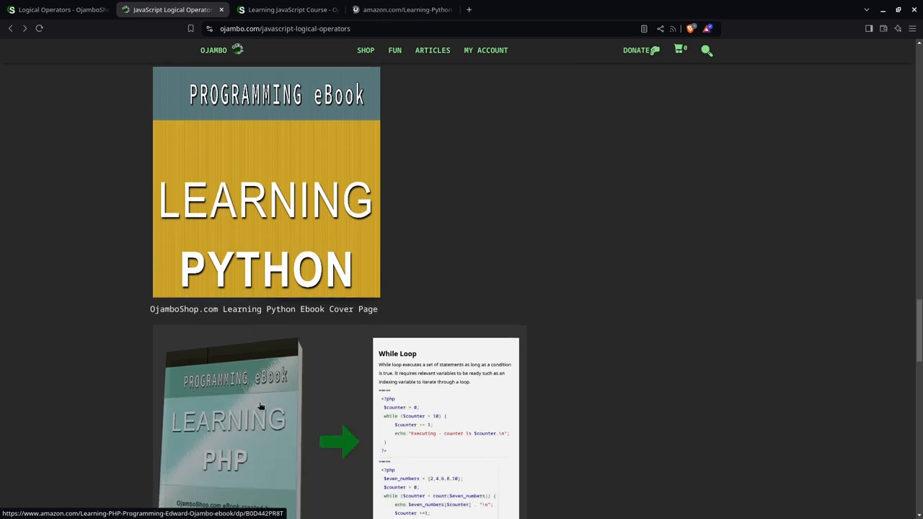
scroll(down, 3)
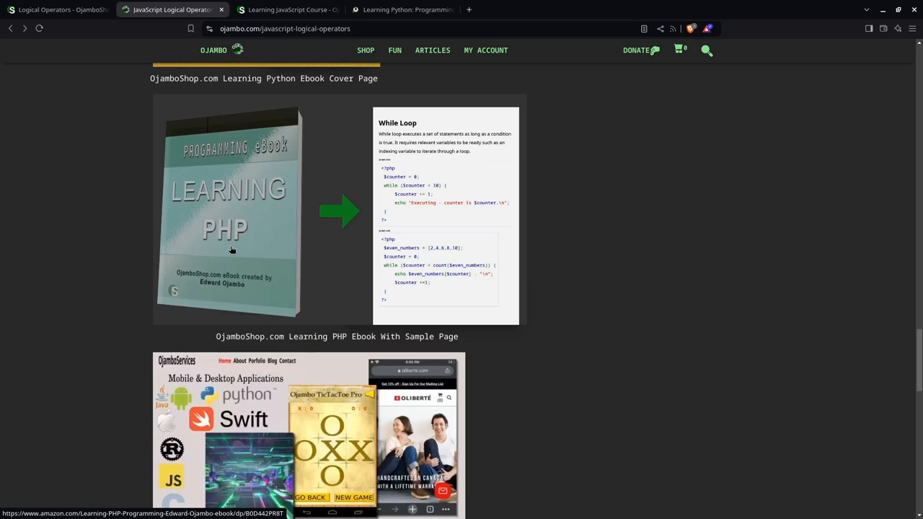
mouse_move(207, 236)
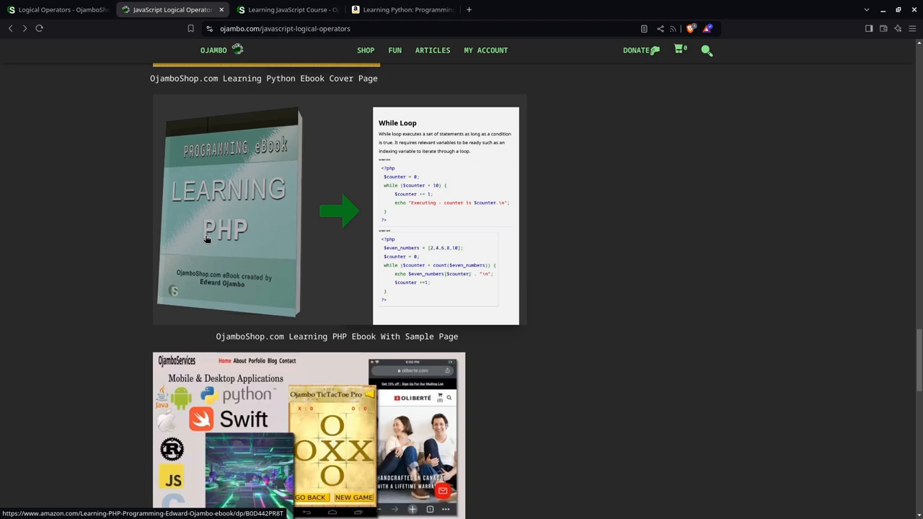
mouse_move(152, 194)
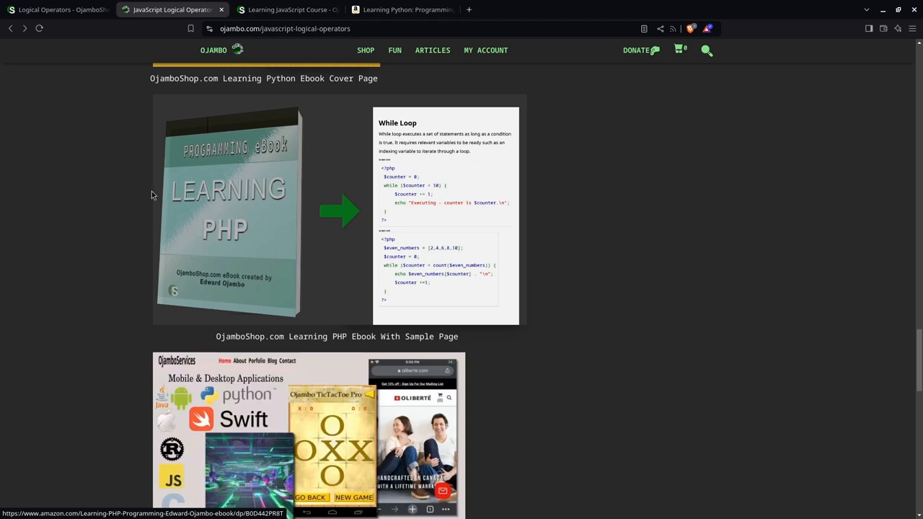
scroll(down, 3)
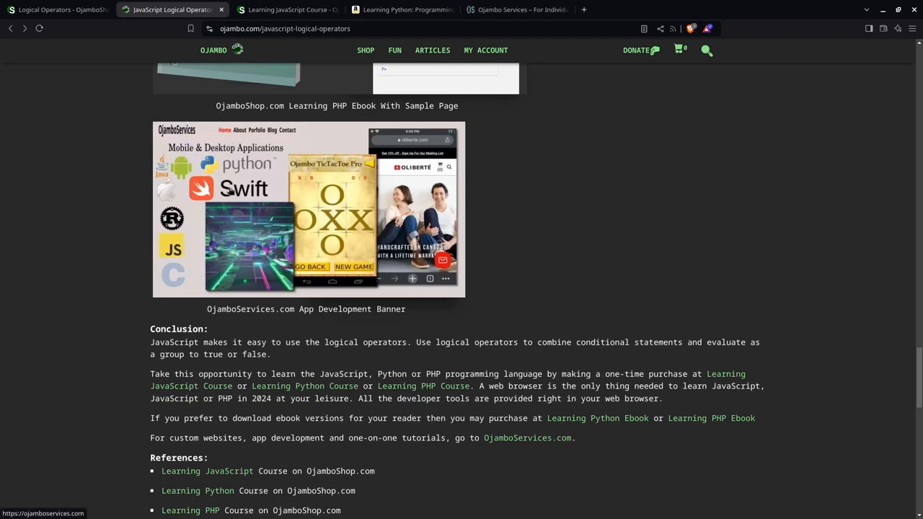
mouse_move(188, 146)
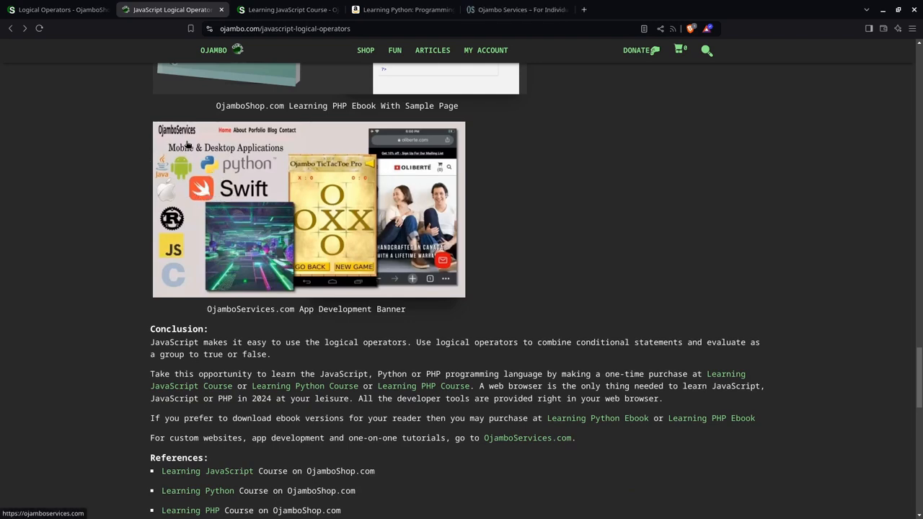
scroll(down, 3)
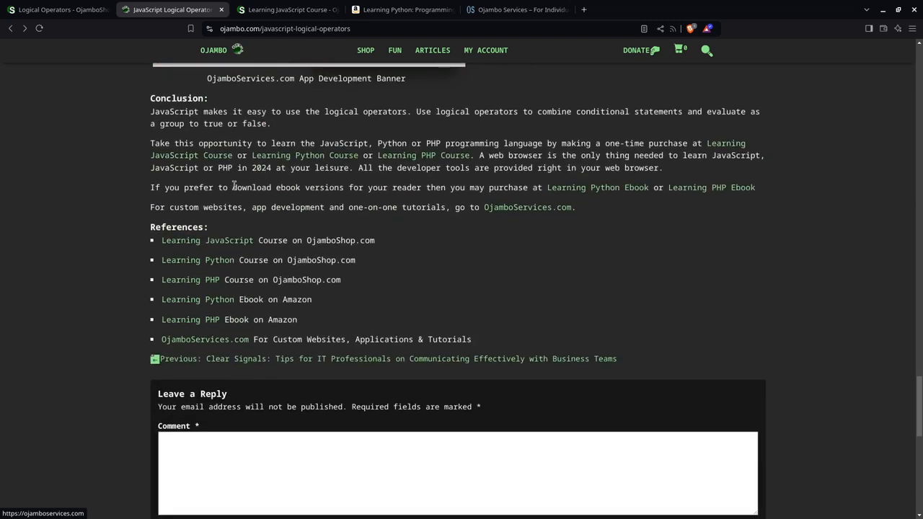
mouse_move(187, 239)
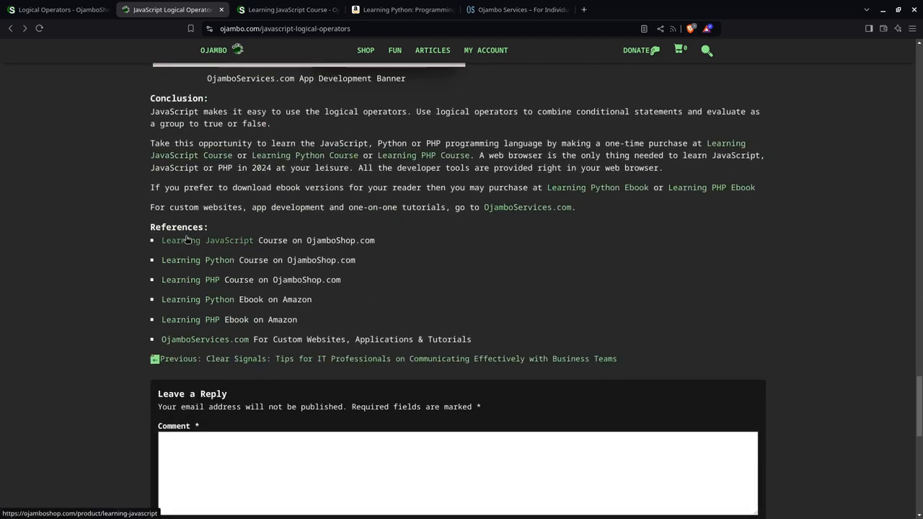
mouse_move(228, 268)
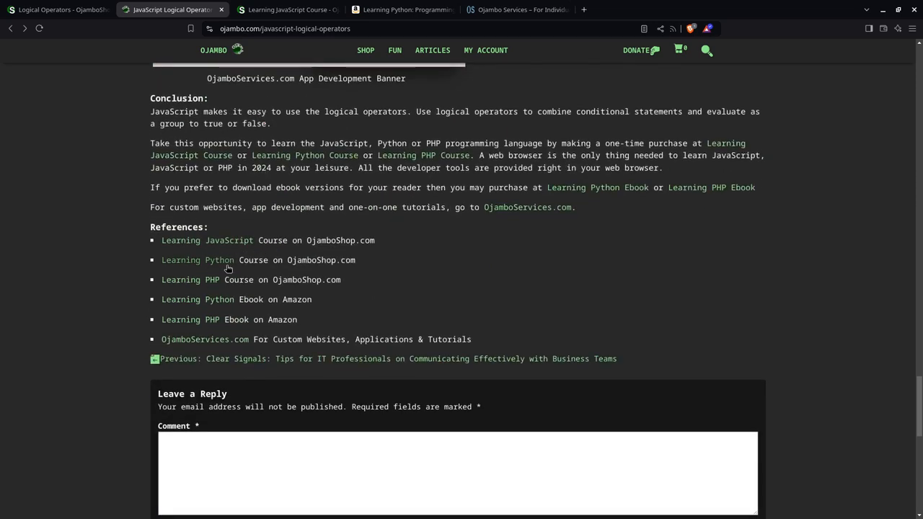
mouse_move(254, 301)
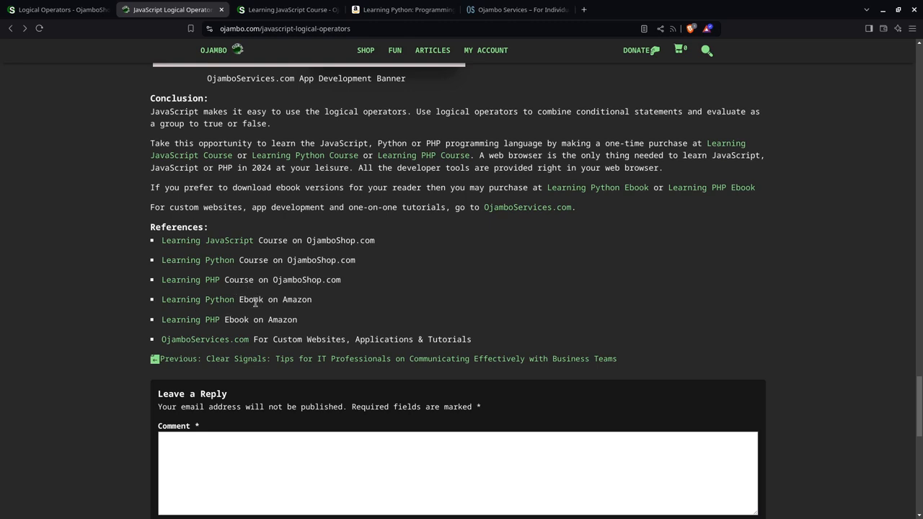
mouse_move(265, 320)
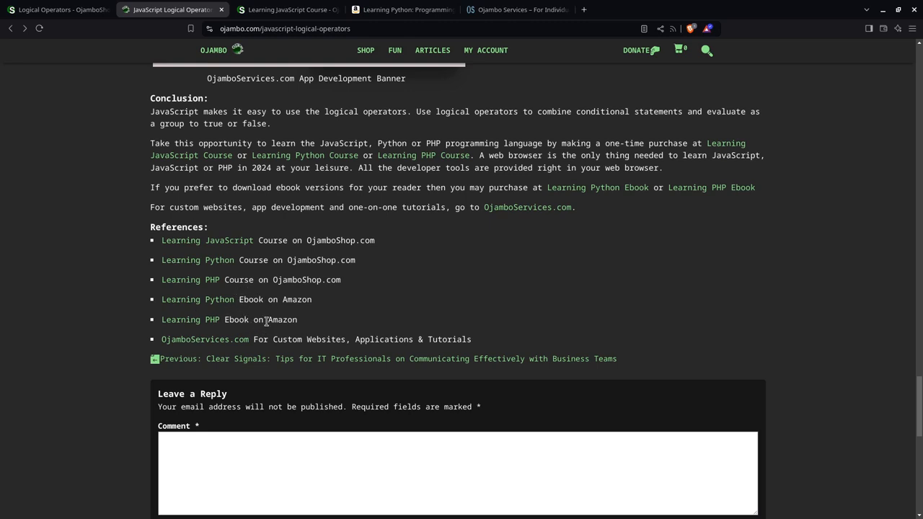
mouse_move(248, 272)
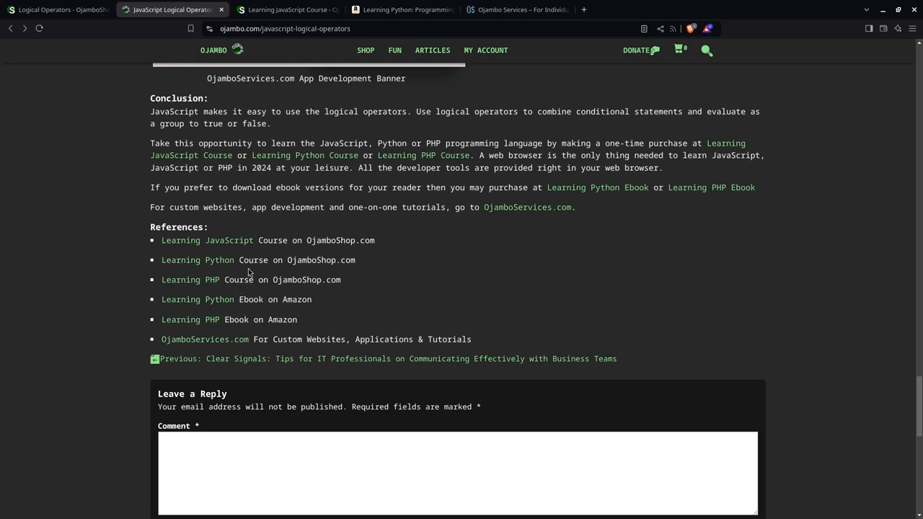
mouse_move(257, 311)
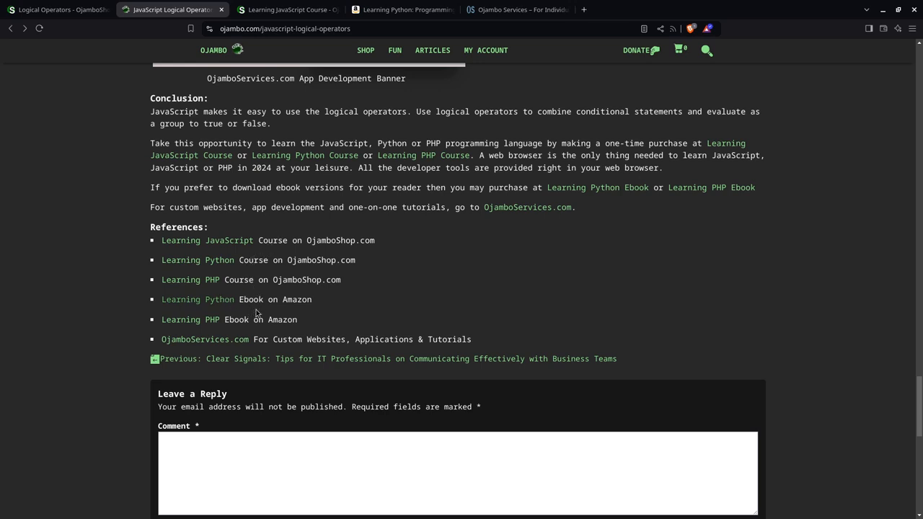
mouse_move(274, 29)
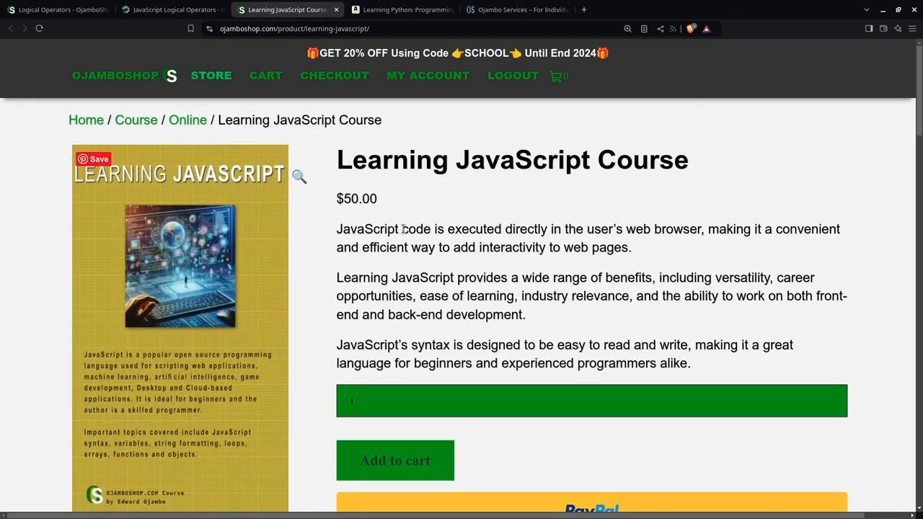
Browse the $50.00 Learning JavaScript Course product page at reduced zoom, then move to the Amazon ebook tab.
scroll(down, 3)
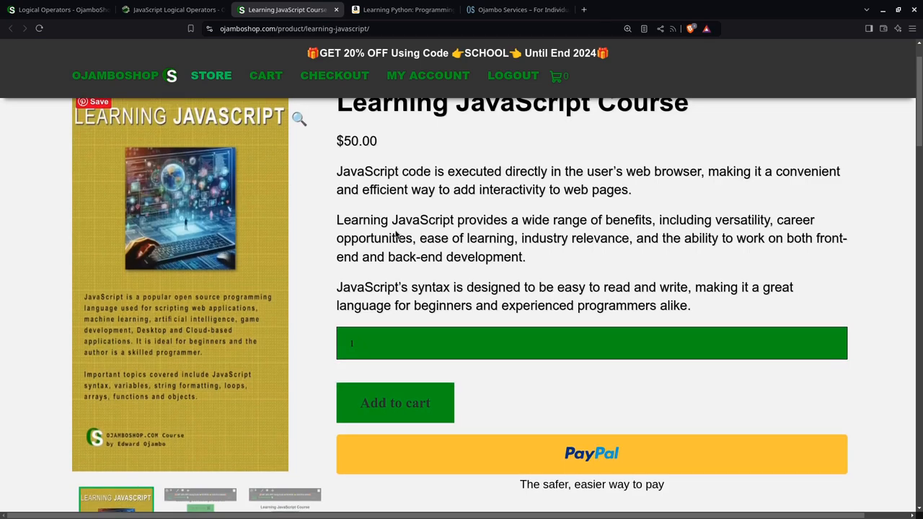
click(627, 29)
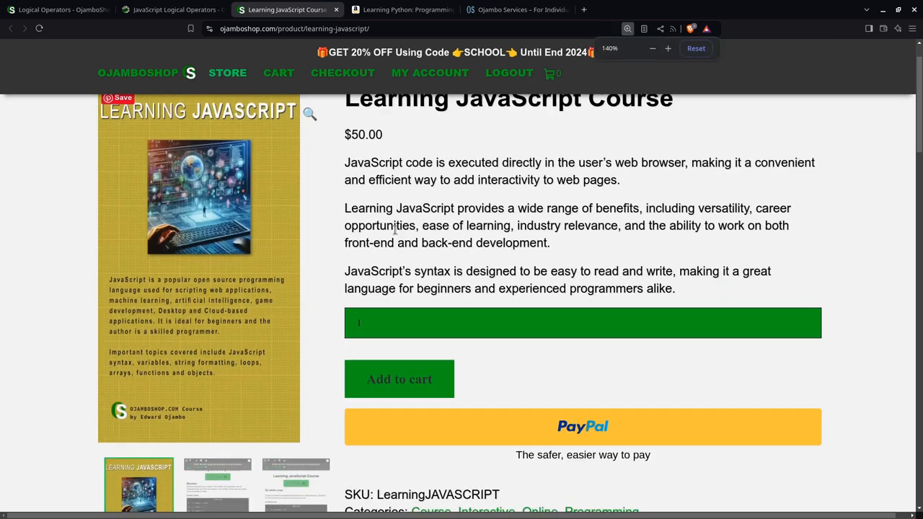
click(652, 49)
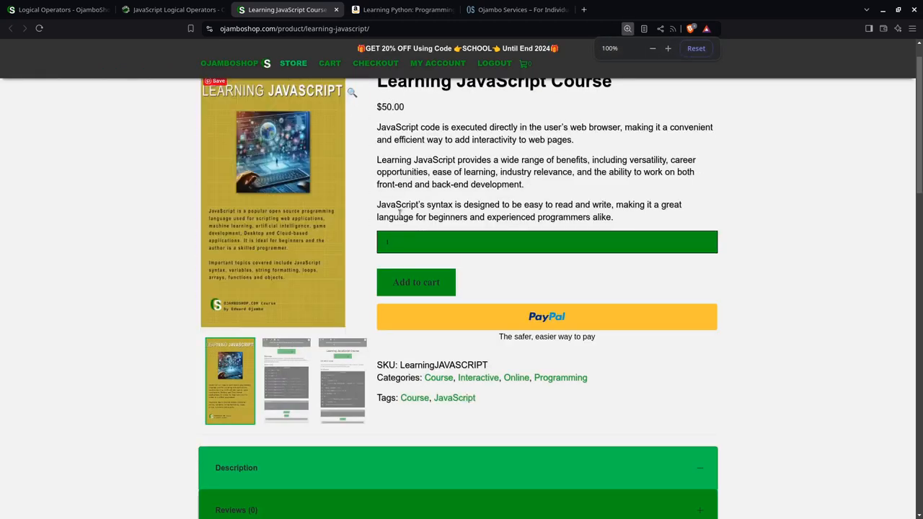
scroll(up, 3)
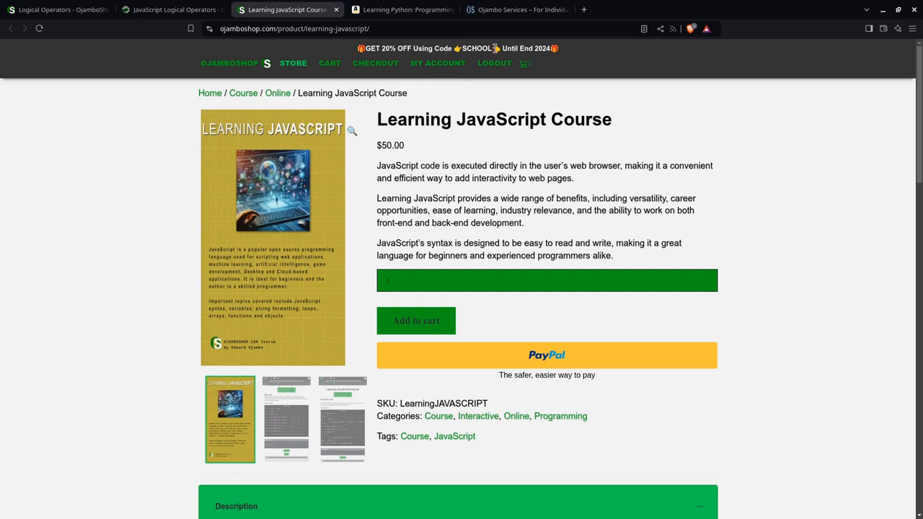
click(401, 9)
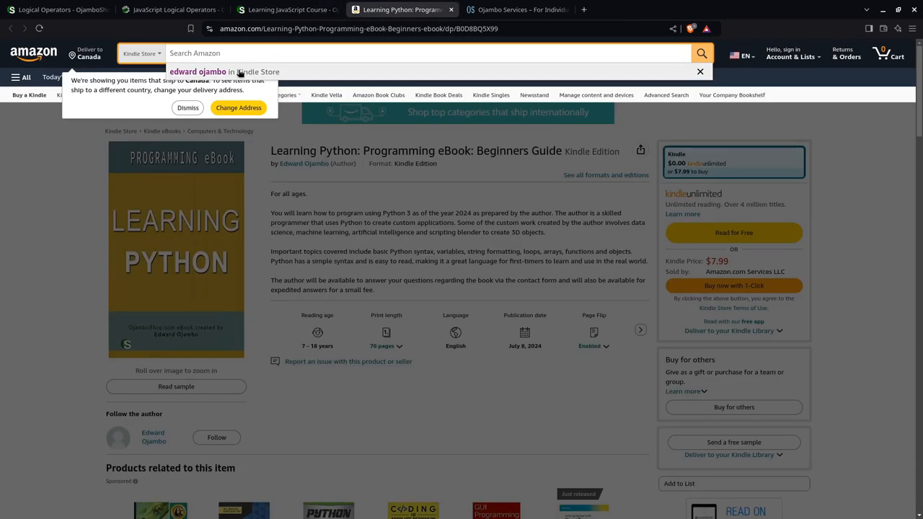
Reach Edward Ojambo's Amazon author store and review its Learning Python and Learning PHP ebooks.
click(198, 72)
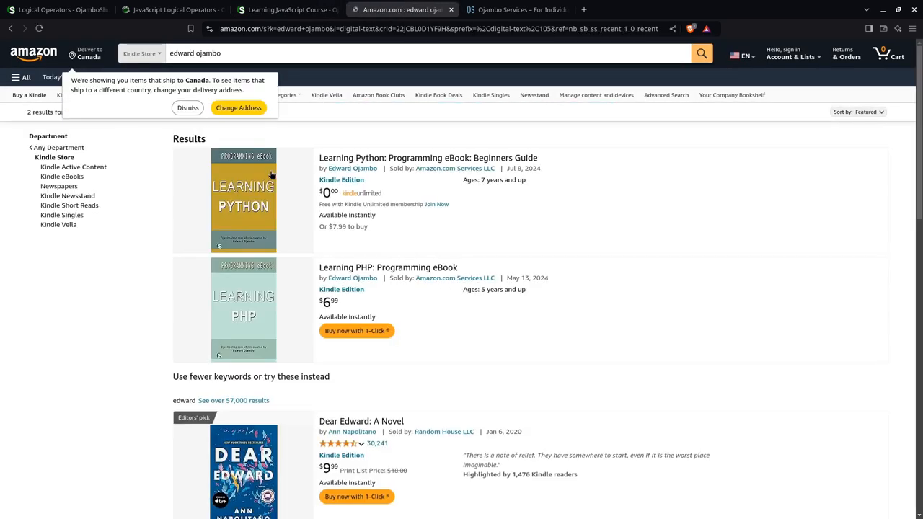
click(352, 167)
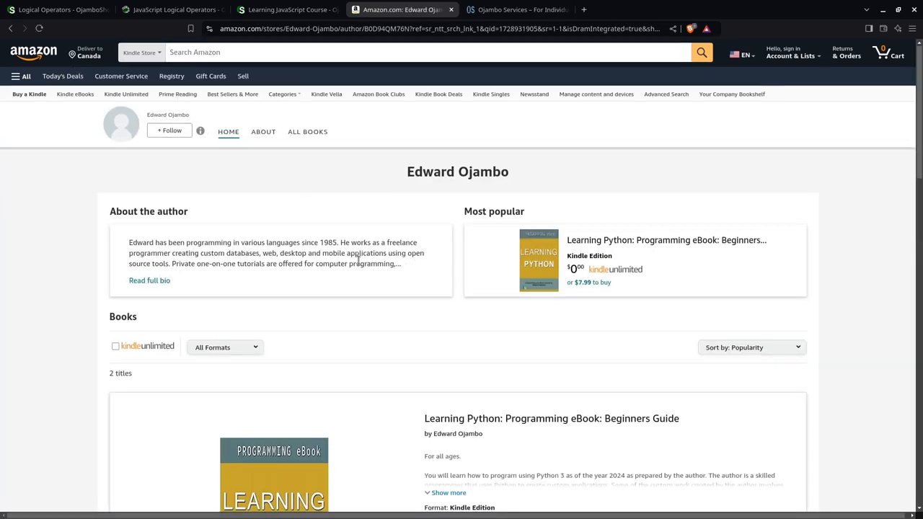
scroll(down, 3)
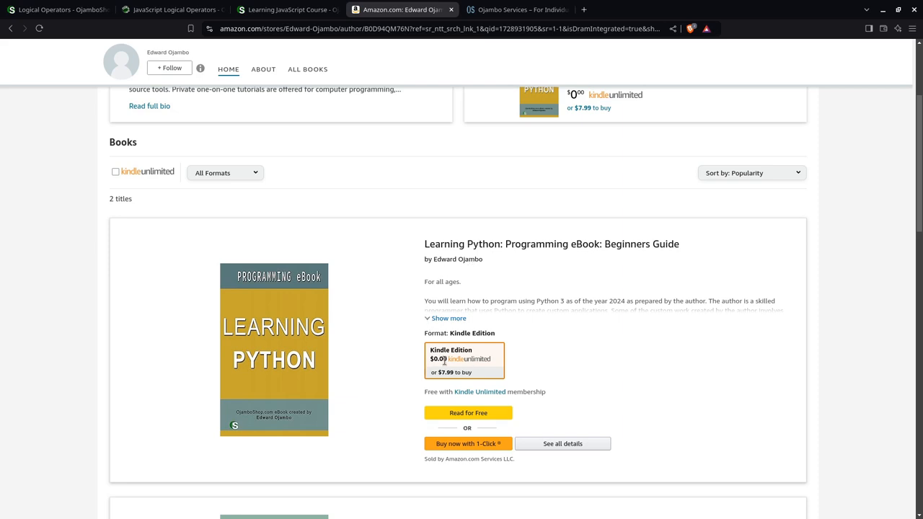
scroll(down, 3)
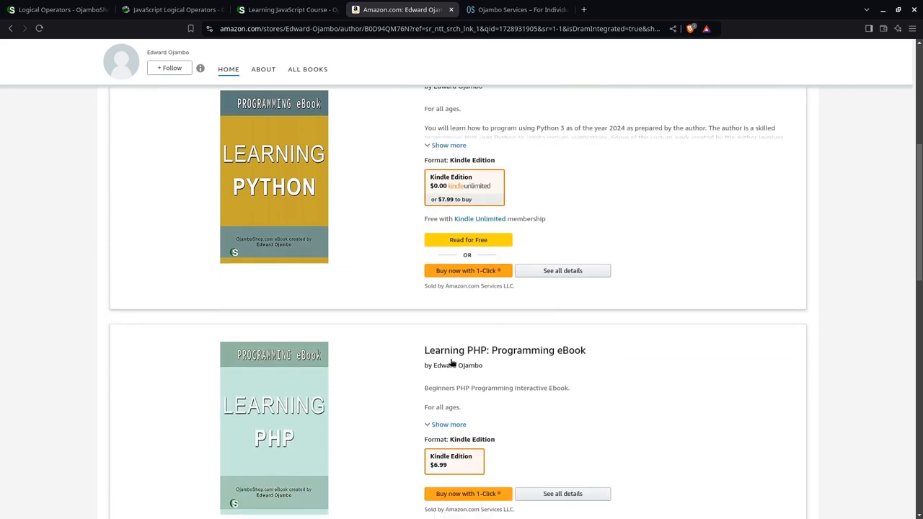
mouse_move(353, 306)
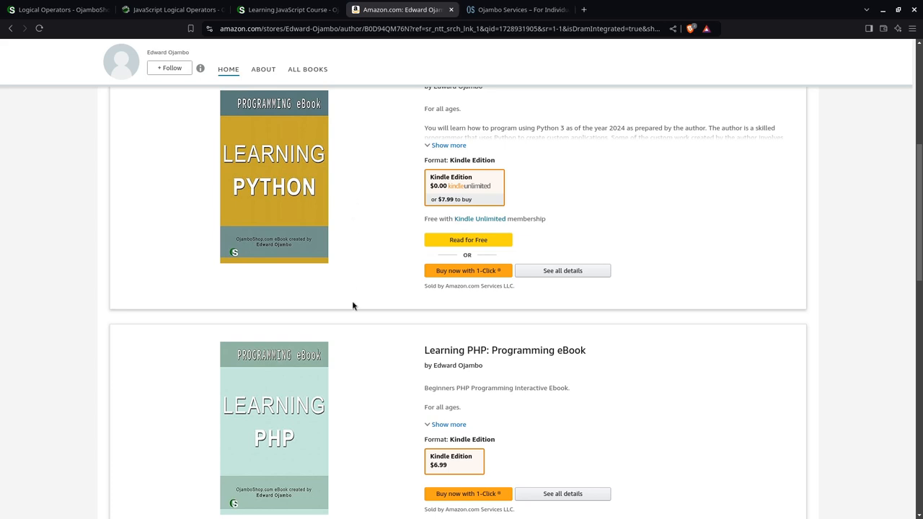
mouse_move(392, 347)
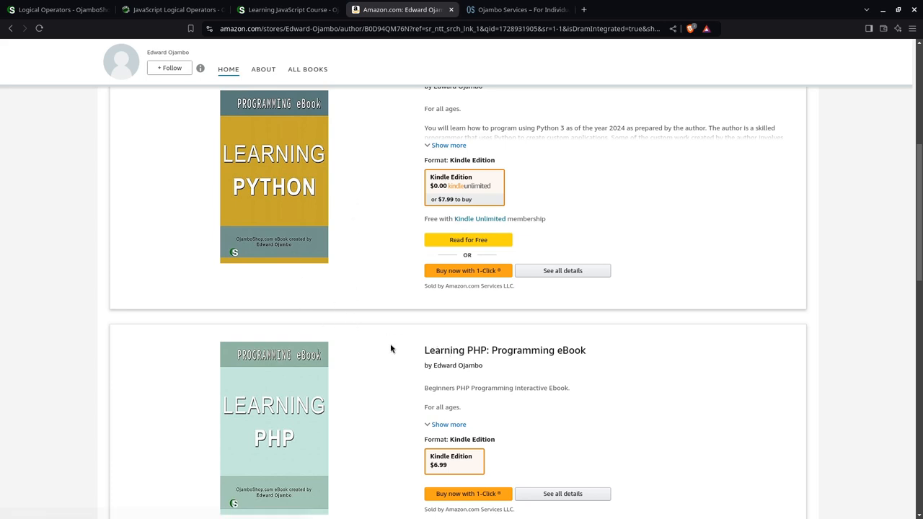
scroll(down, 3)
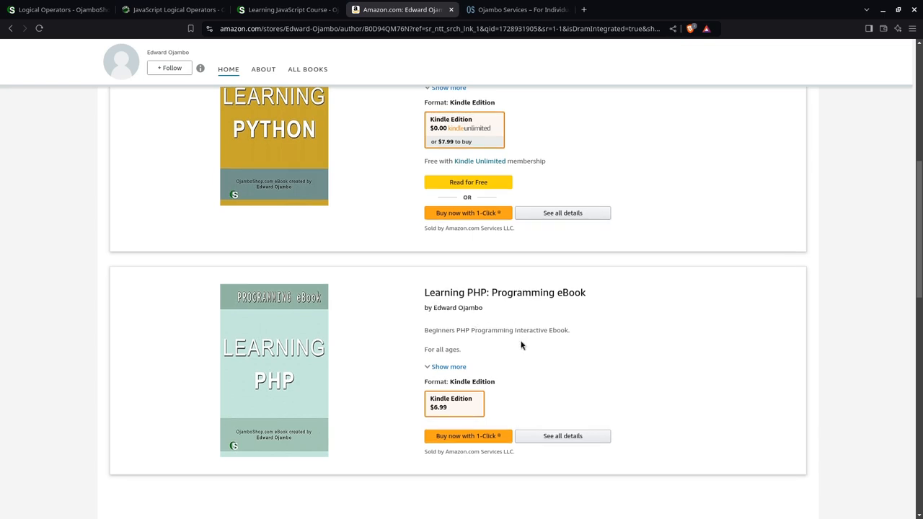
mouse_move(464, 363)
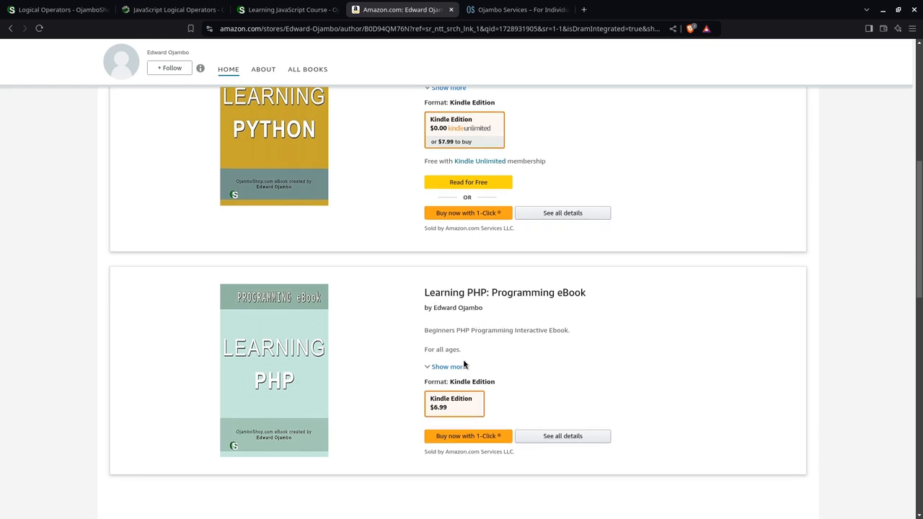
mouse_move(493, 353)
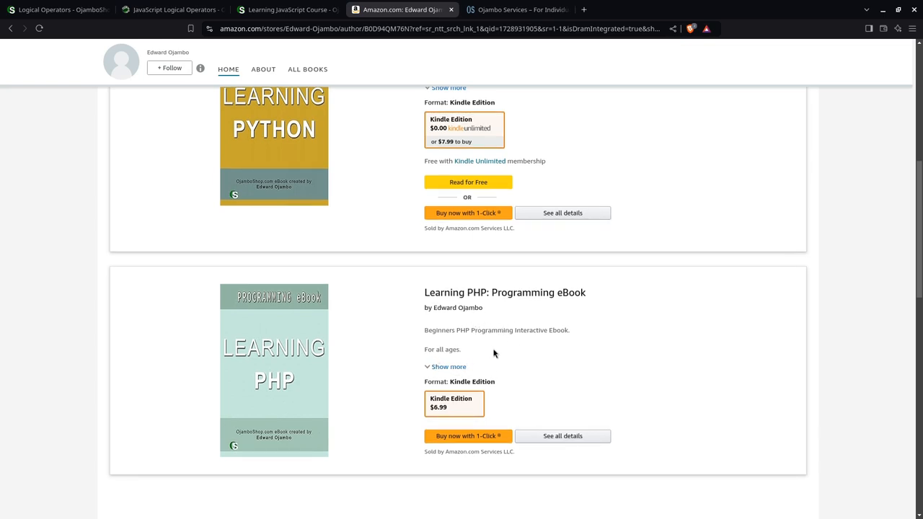
click(517, 8)
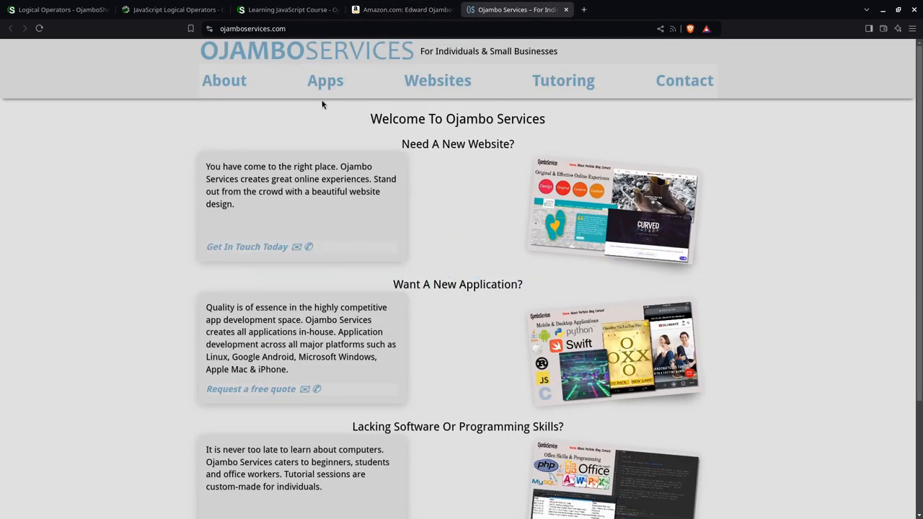
Scroll the Ojambo Services home page through its website, application and tutoring services to the footer.
scroll(down, 3)
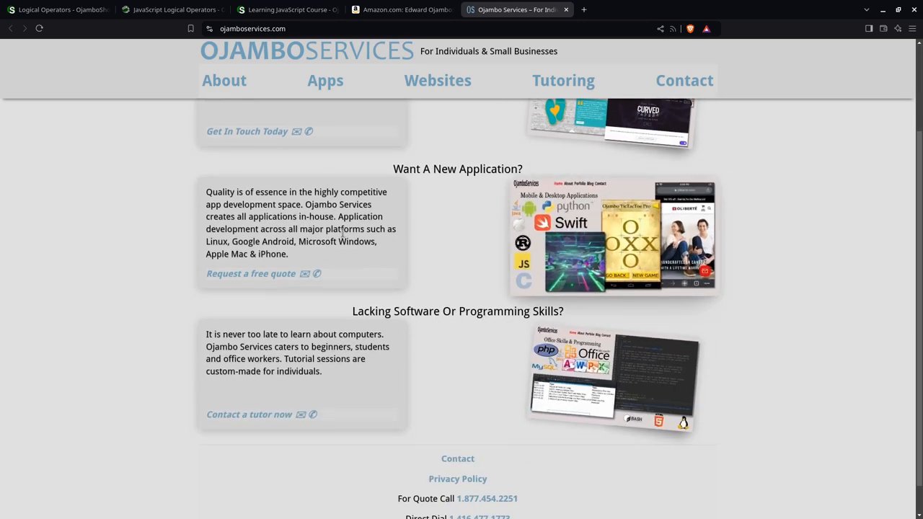
scroll(up, 3)
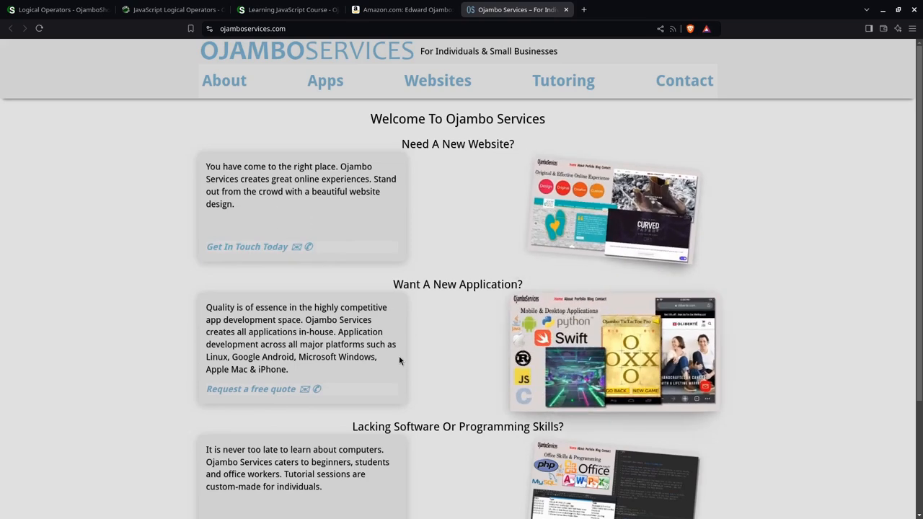
scroll(down, 3)
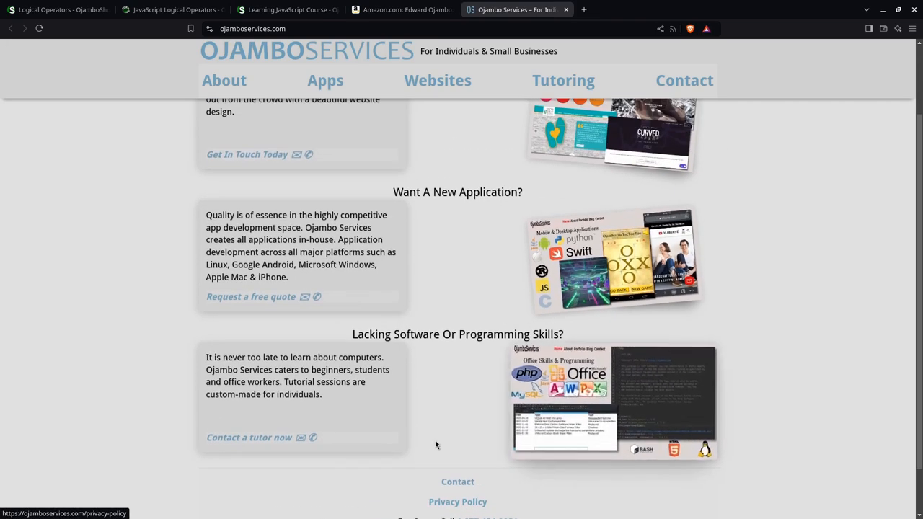
scroll(down, 3)
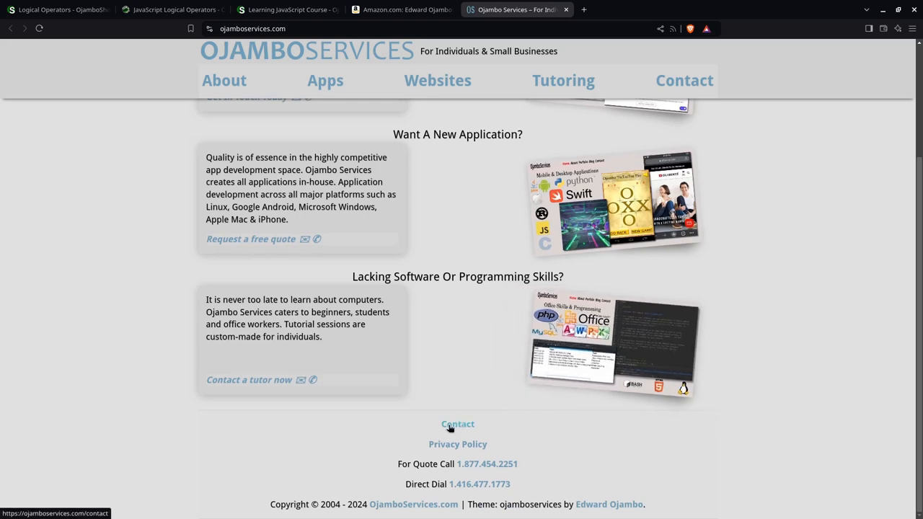
mouse_move(355, 444)
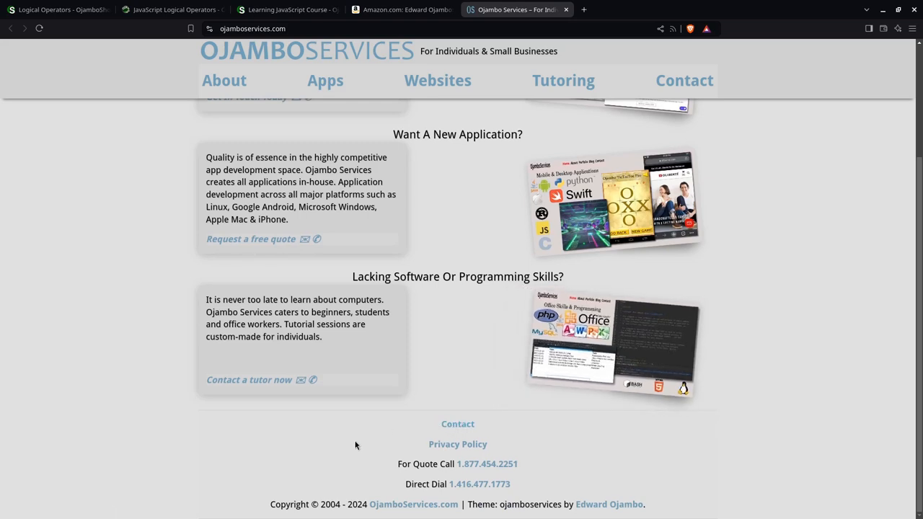
mouse_move(390, 469)
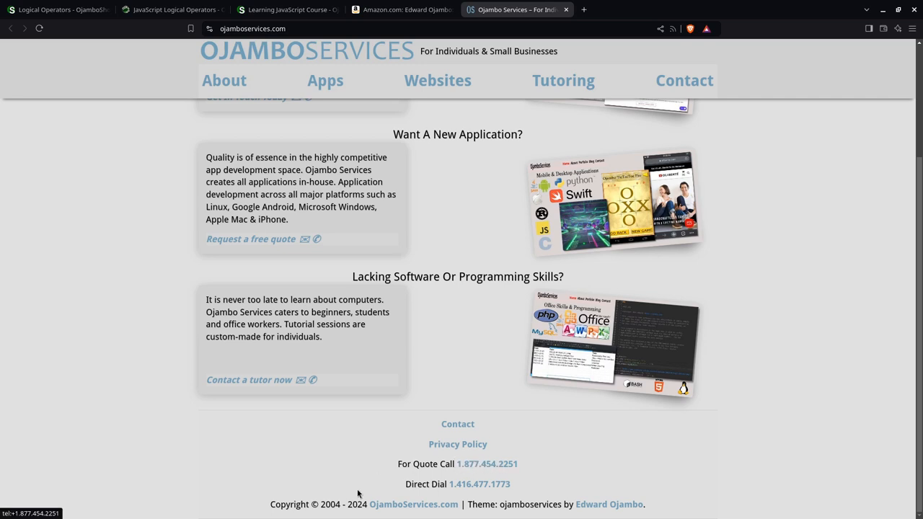
mouse_move(481, 473)
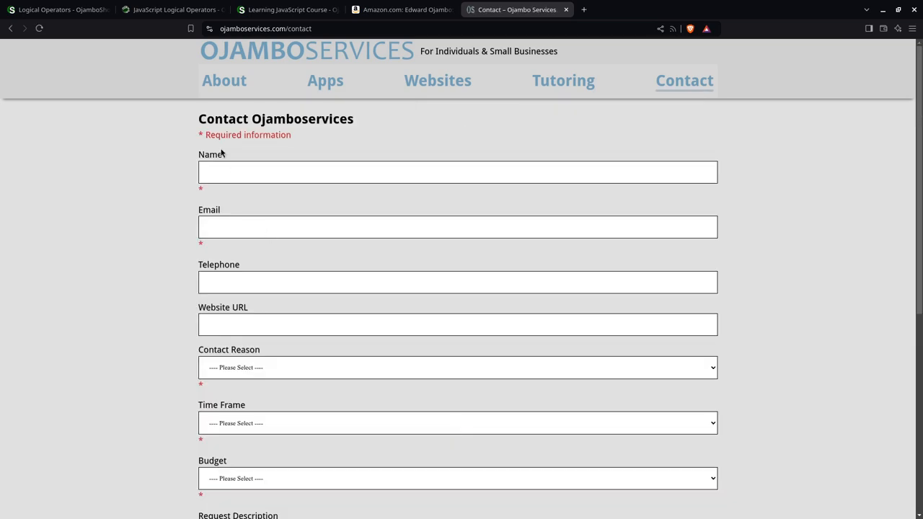
Review the contact form down to its request description, authorization check and Send button.
scroll(down, 3)
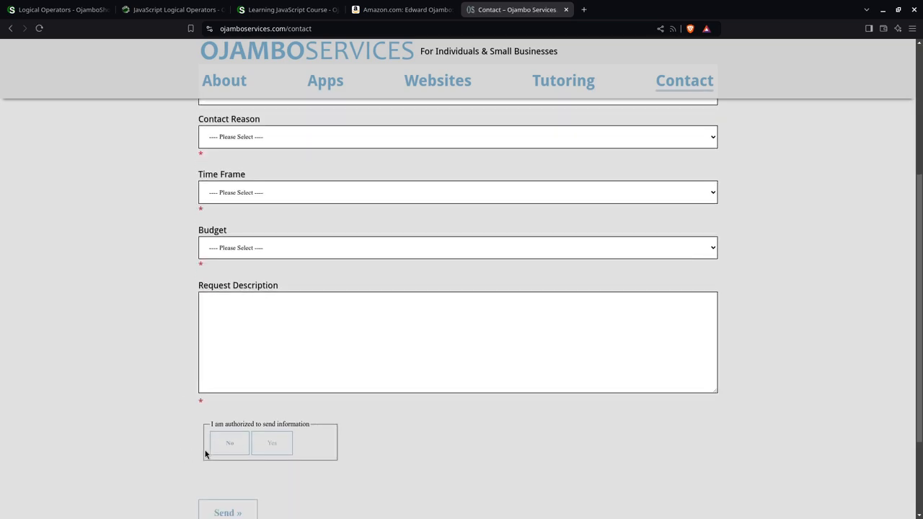
scroll(down, 3)
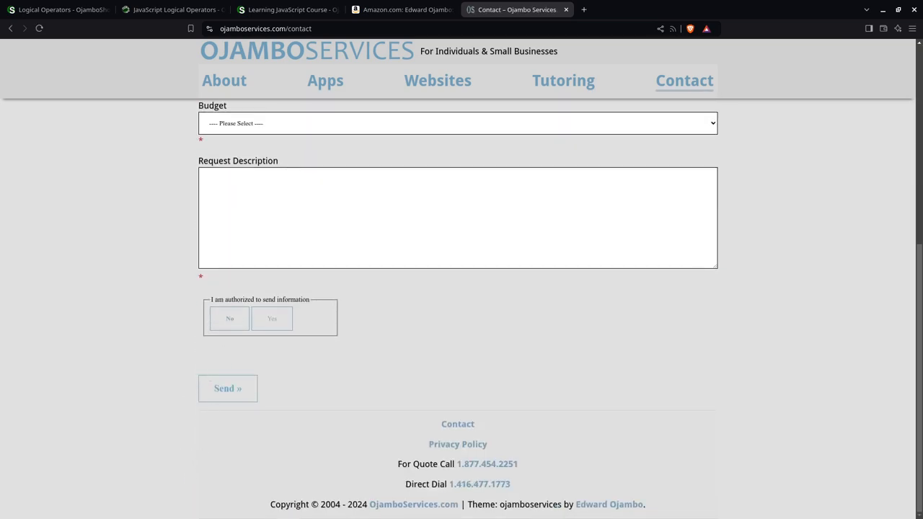